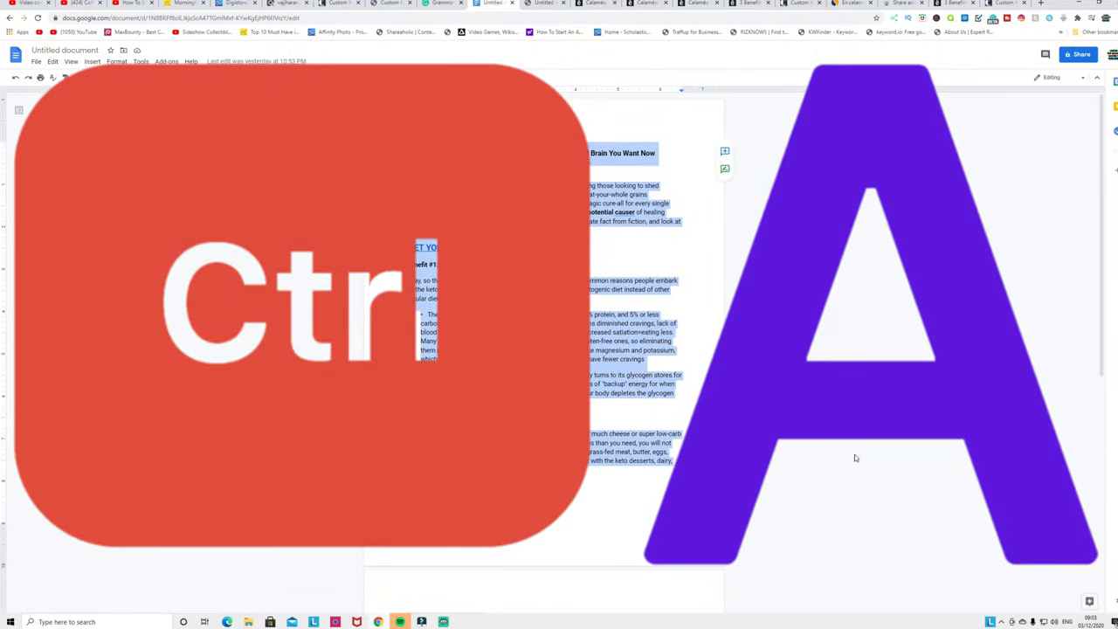
# Select and copy the full keto benefits article text in Google Docs.
pyautogui.press('ctrl+a')
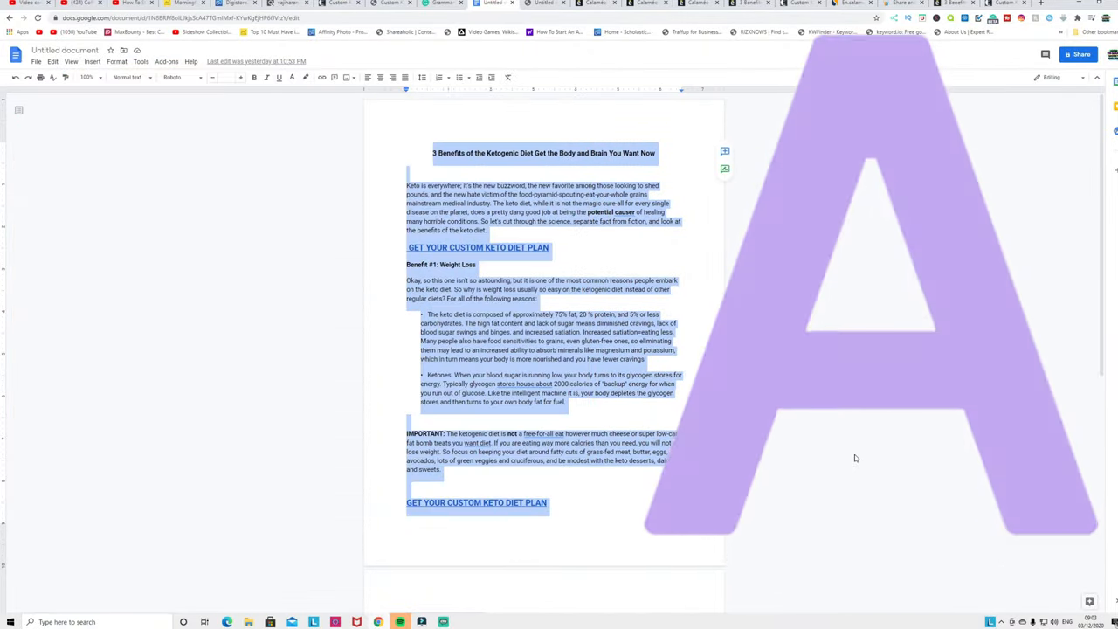
pyautogui.press('ctrl+c')
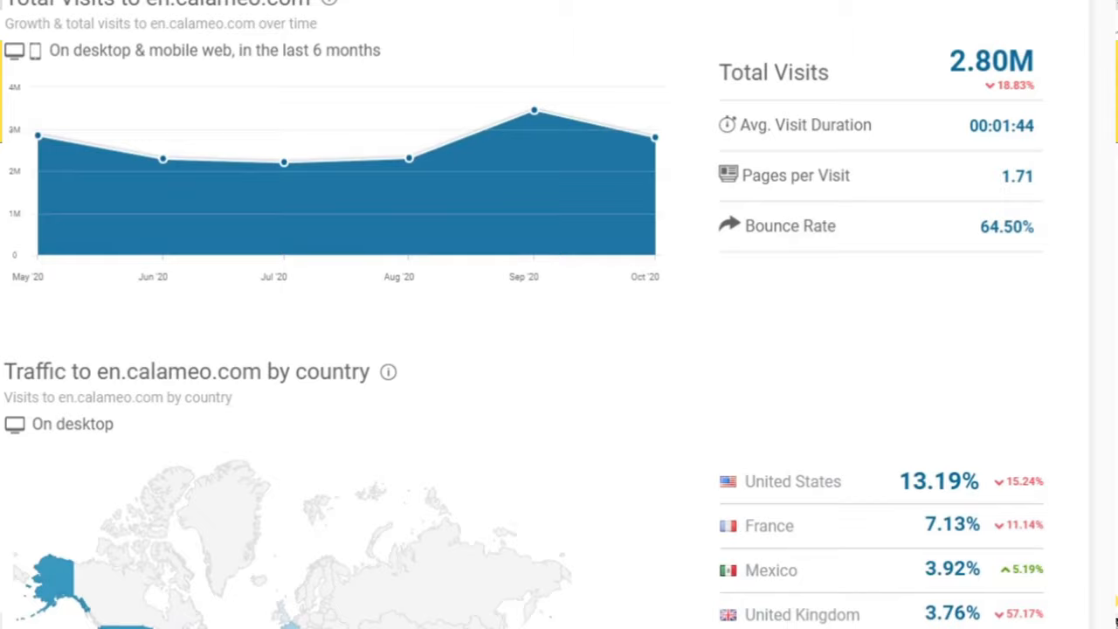
pyautogui.scroll(-3)
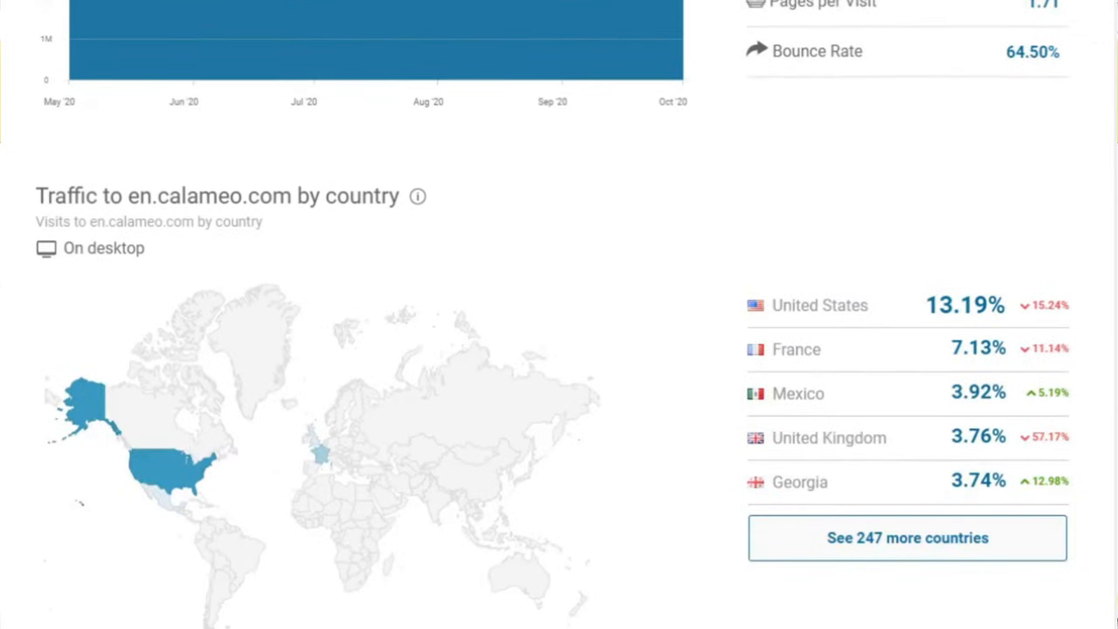
# Switch to MorningFame and open the #4 Optimize step's Saved Metadata titles.
pyautogui.click(262, 3)
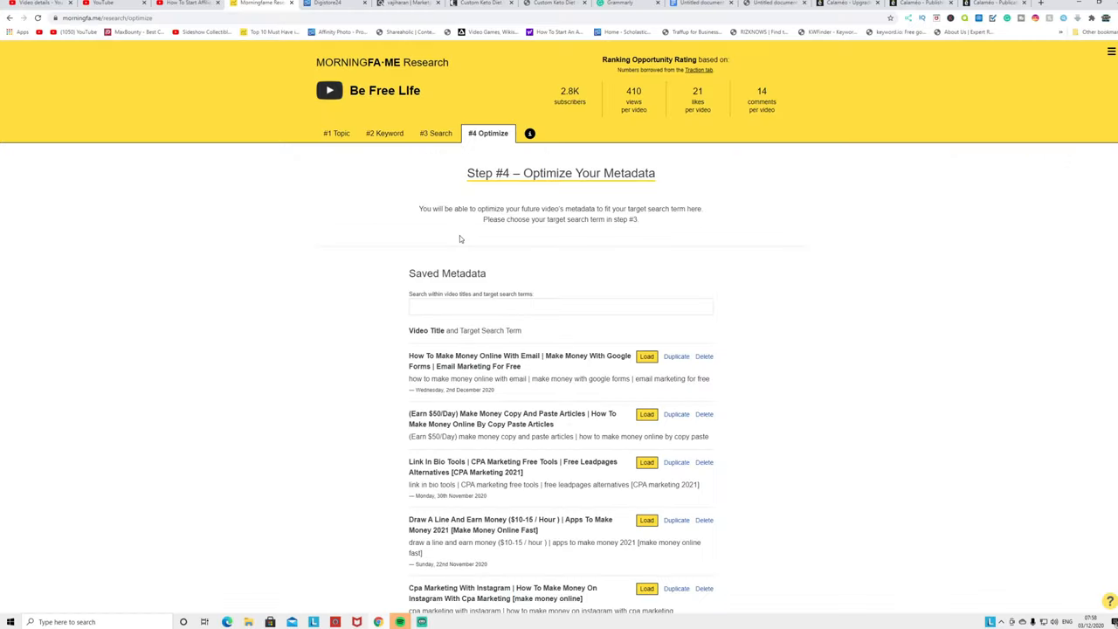
pyautogui.click(330, 4)
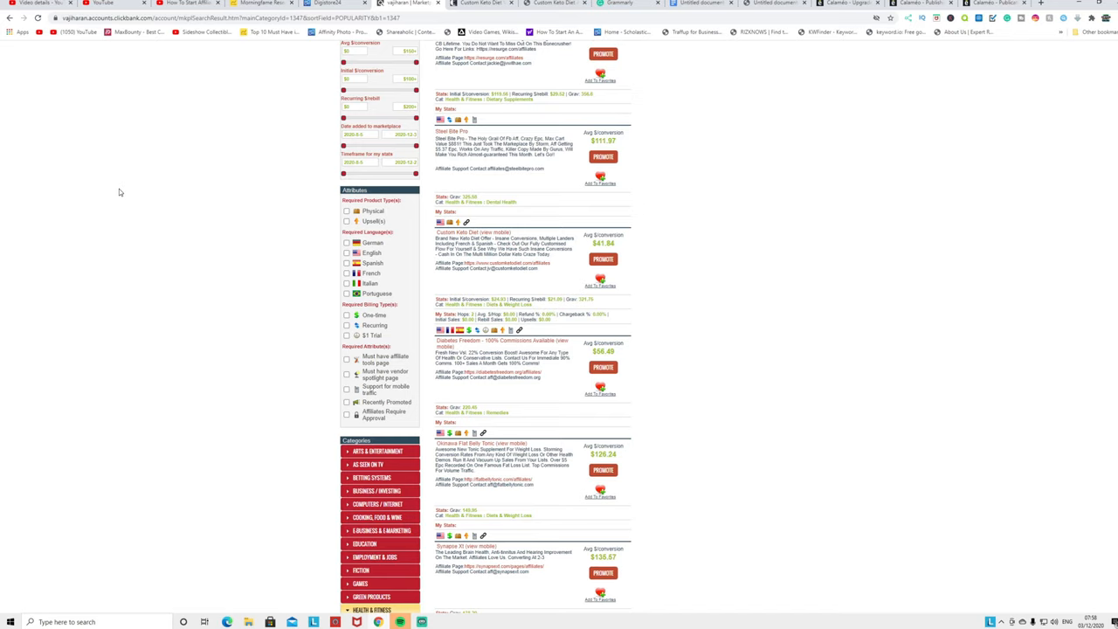
pyautogui.moveTo(90, 161)
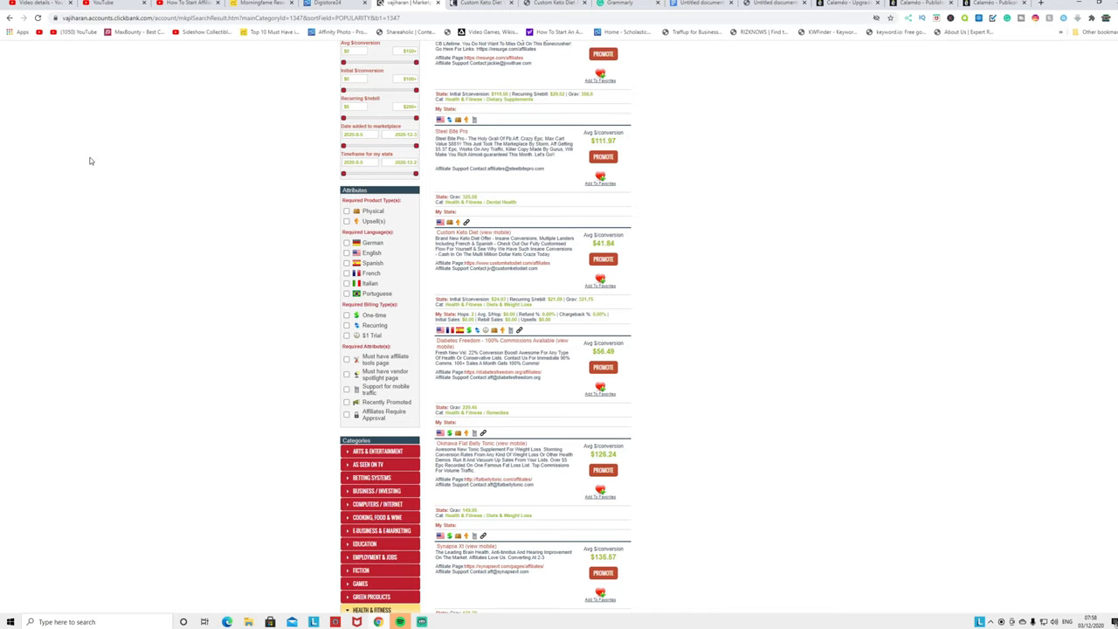
pyautogui.moveTo(59, 169)
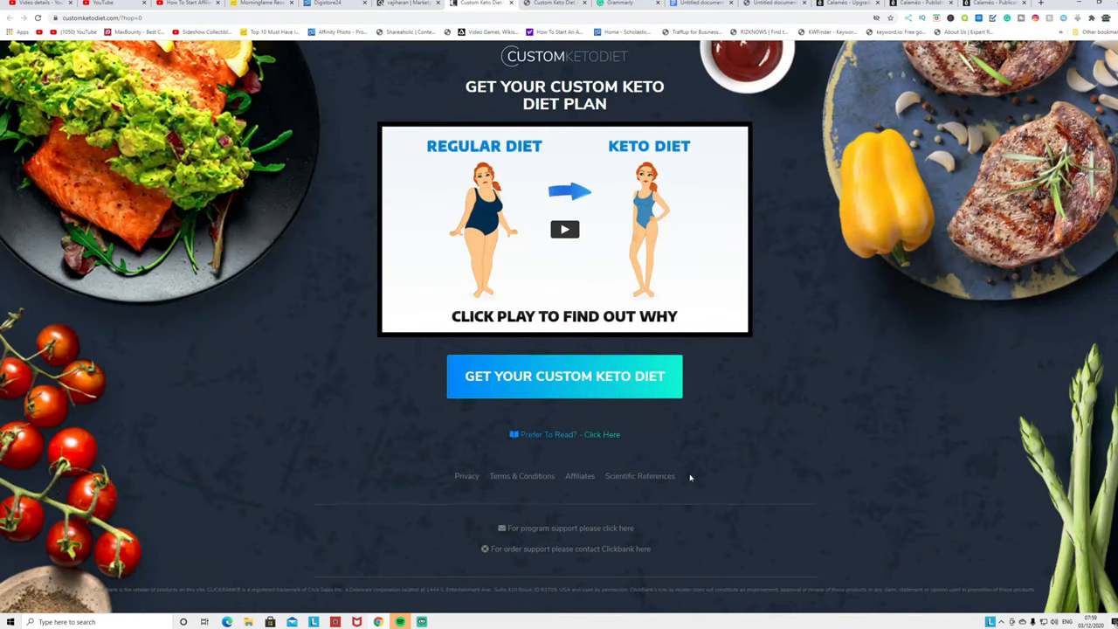
pyautogui.moveTo(683, 466)
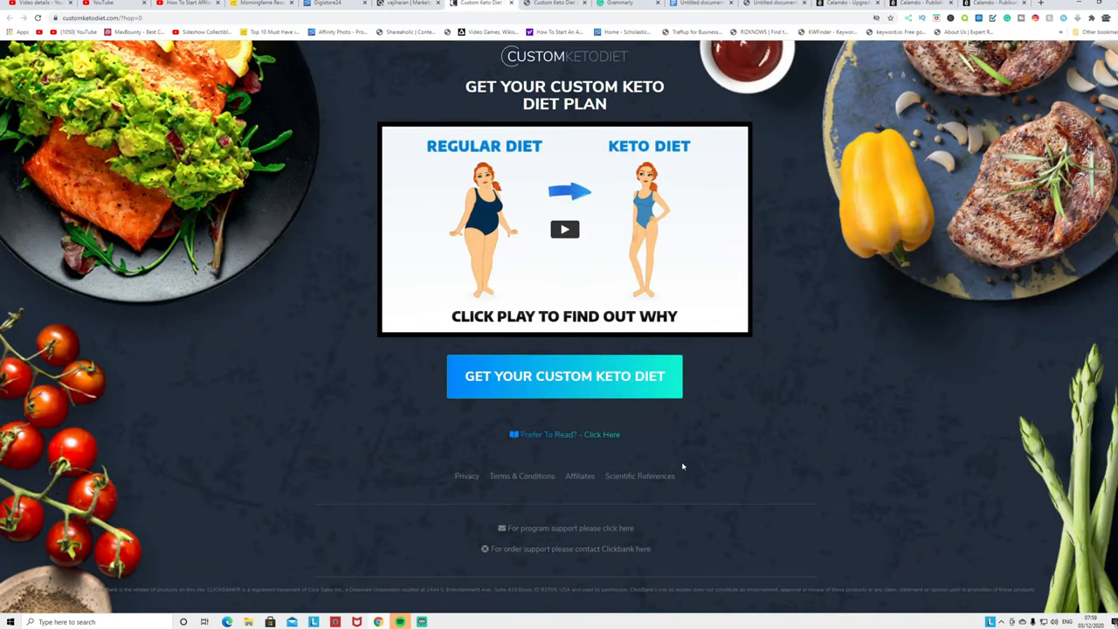
pyautogui.moveTo(177, 286)
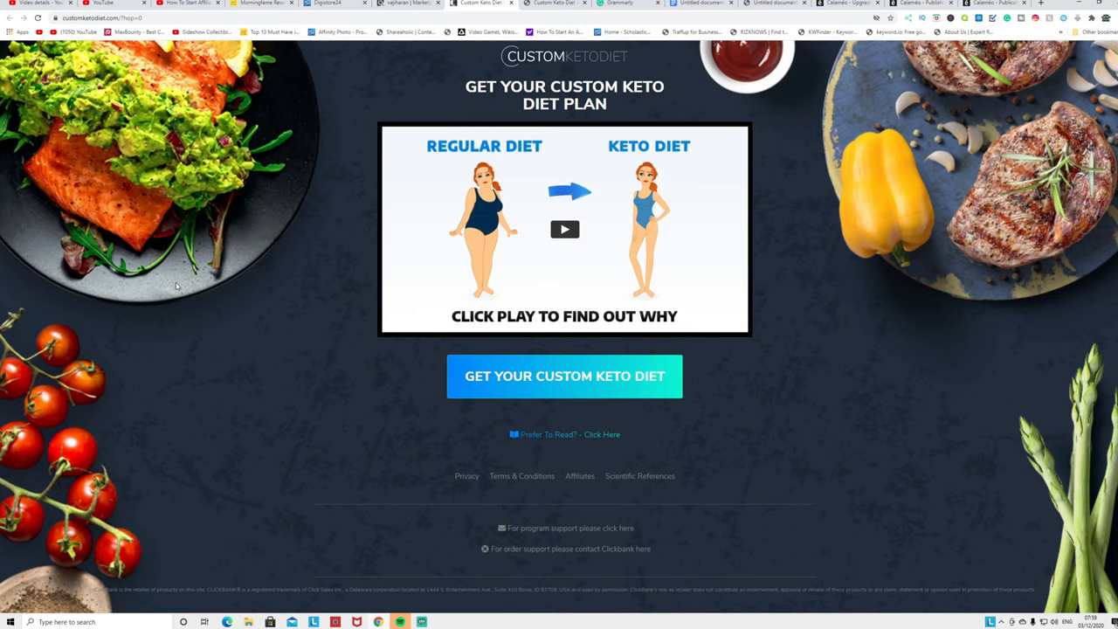
pyautogui.moveTo(182, 282)
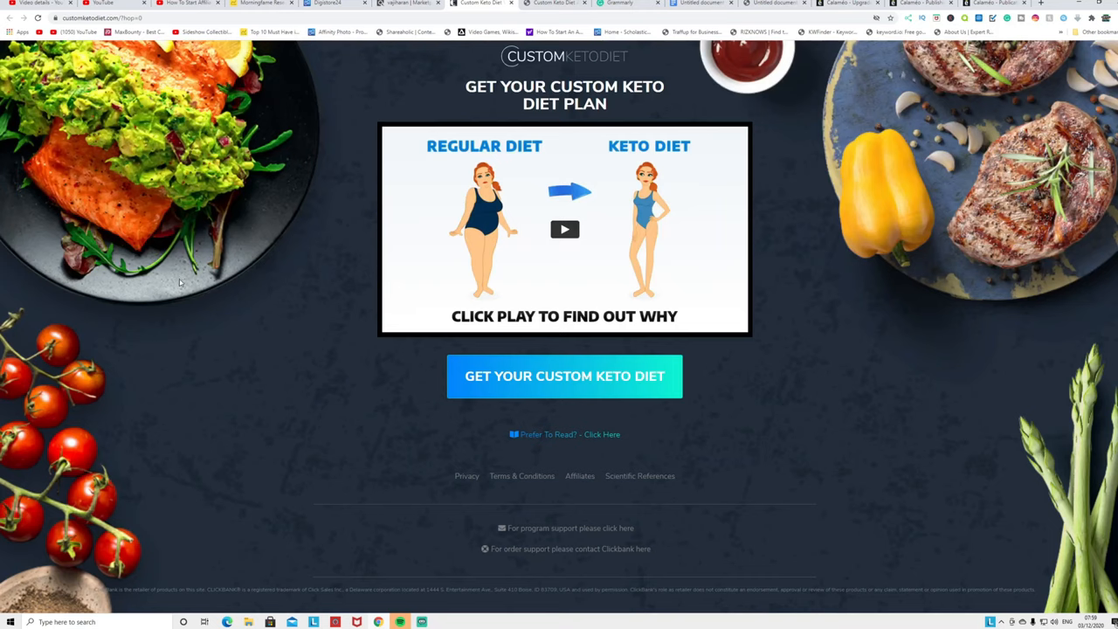
pyautogui.moveTo(160, 288)
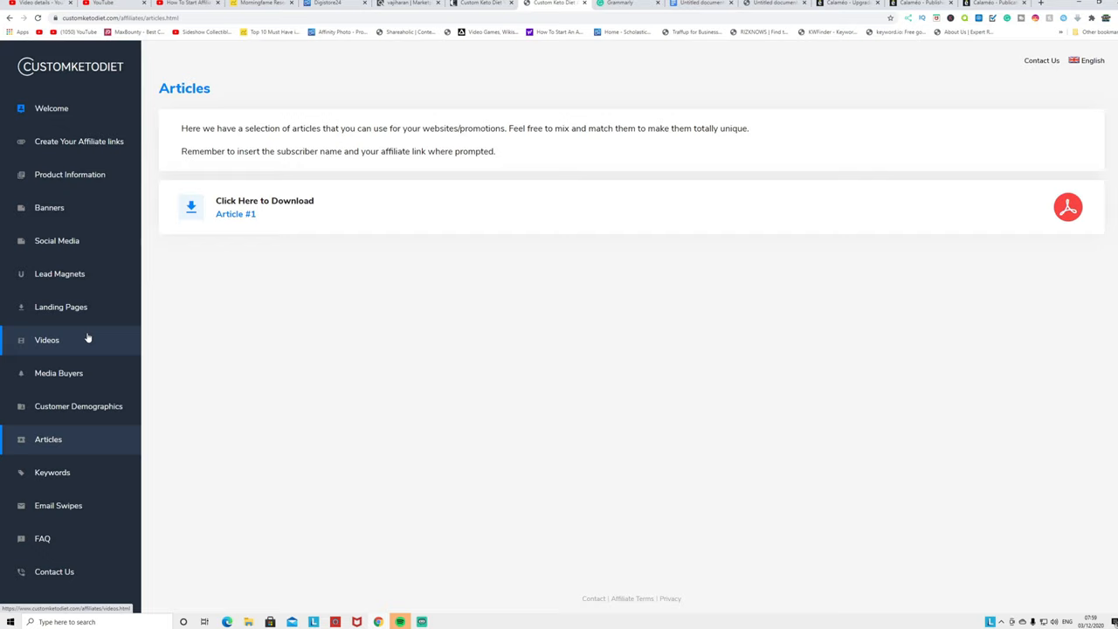
pyautogui.moveTo(136, 540)
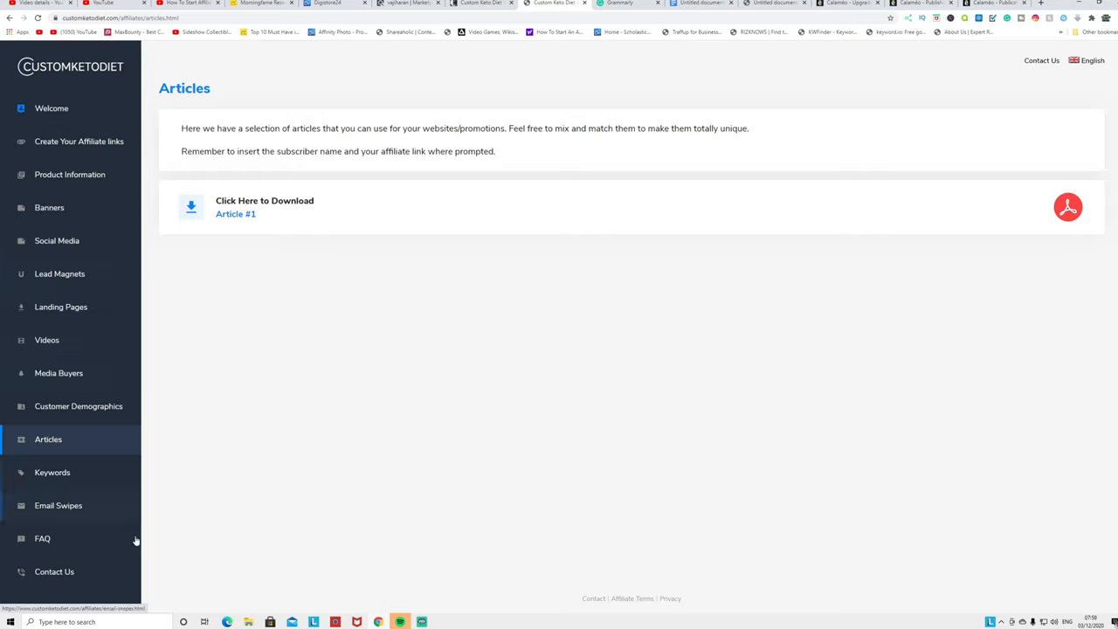
pyautogui.moveTo(58, 506)
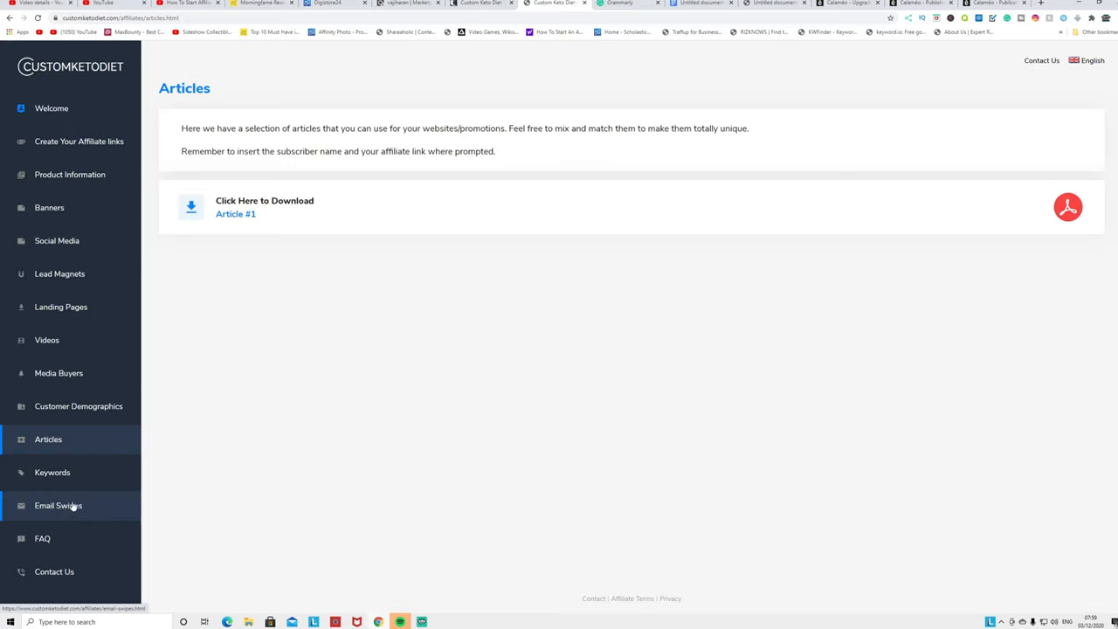
pyautogui.moveTo(68, 509)
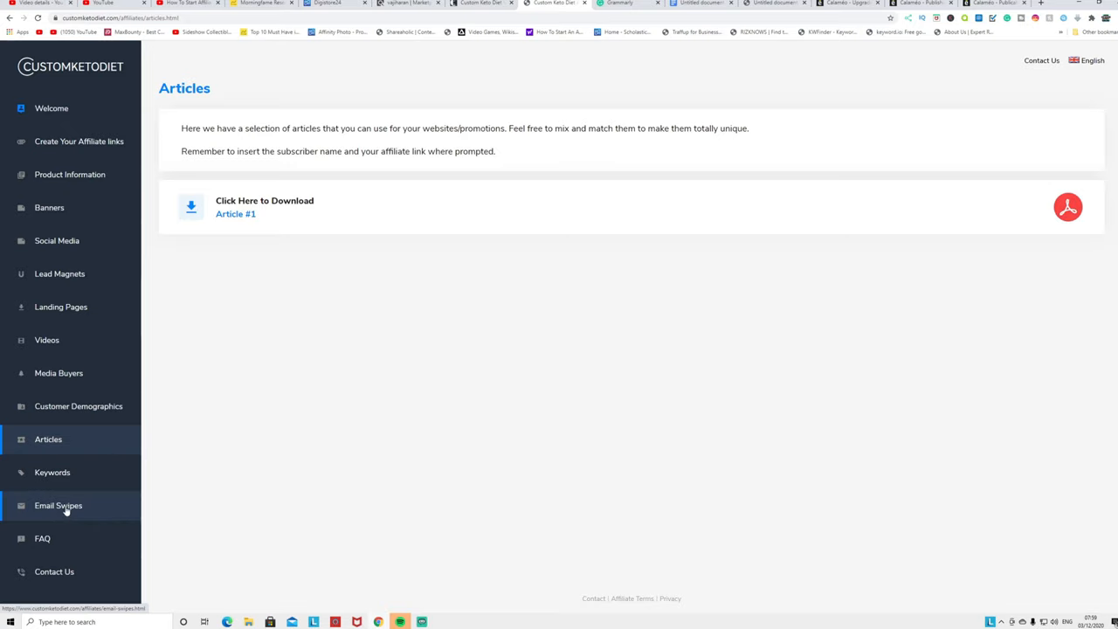
pyautogui.moveTo(72, 516)
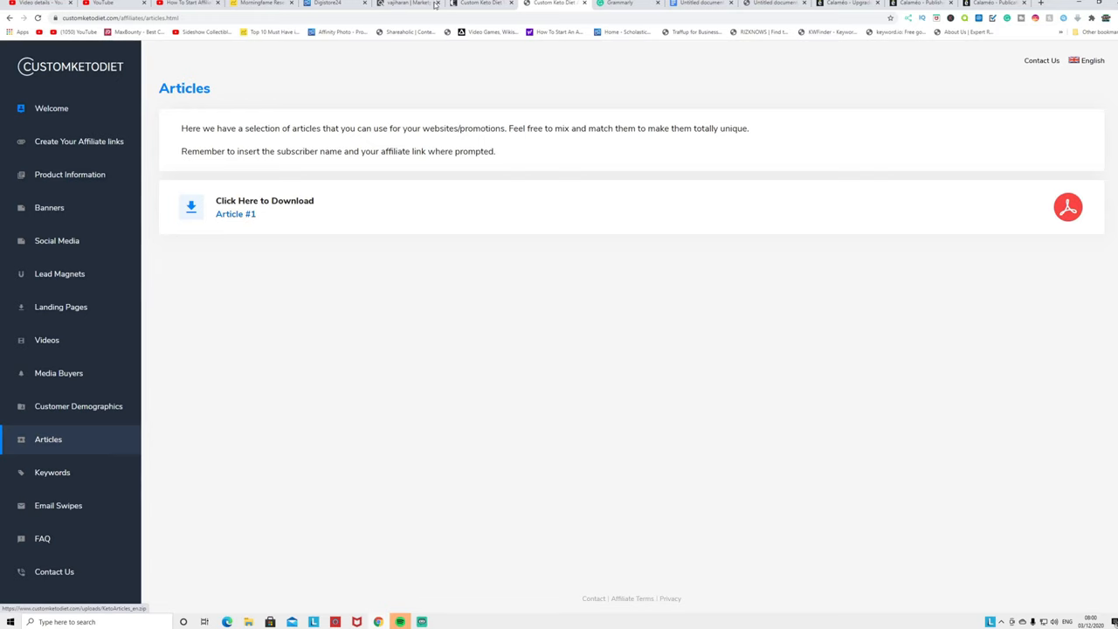
# Return to the keto article and edit the GET YOUR CUSTOM KETO DIET PLAN heading link.
pyautogui.click(699, 4)
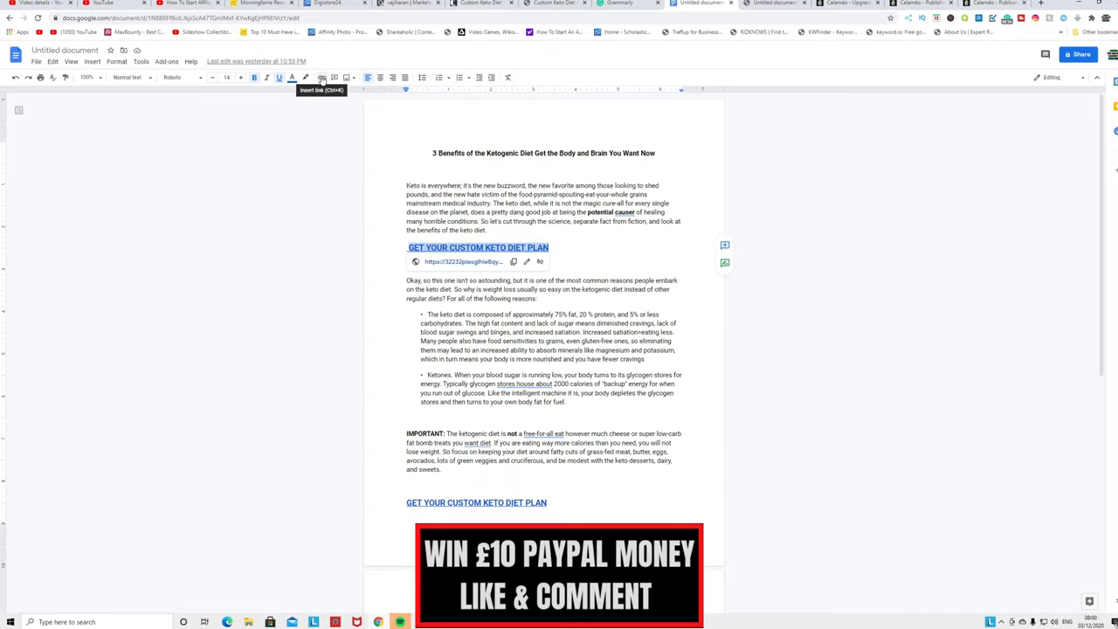
pyautogui.click(526, 261)
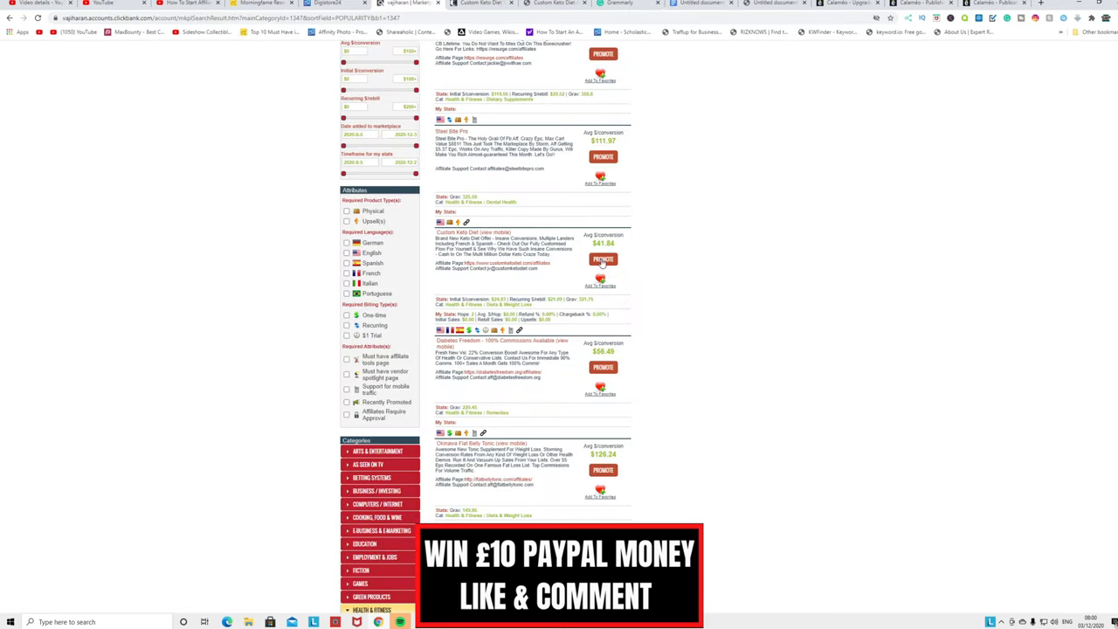
# Promote Custom Keto Diet, generate its encrypted HopLink, and copy it.
pyautogui.click(603, 260)
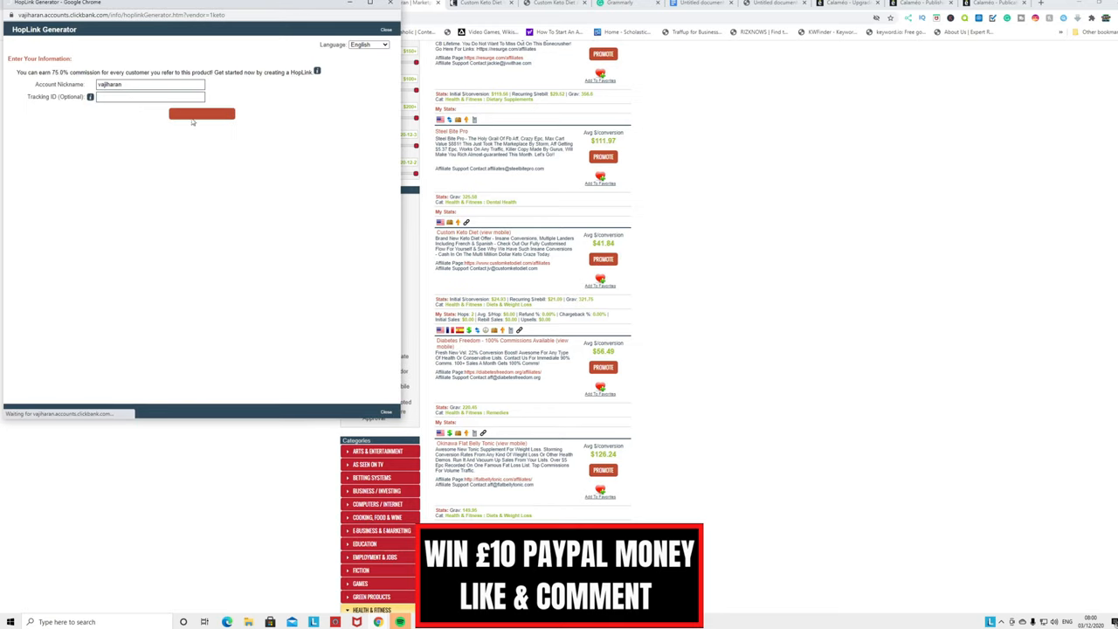
pyautogui.click(202, 114)
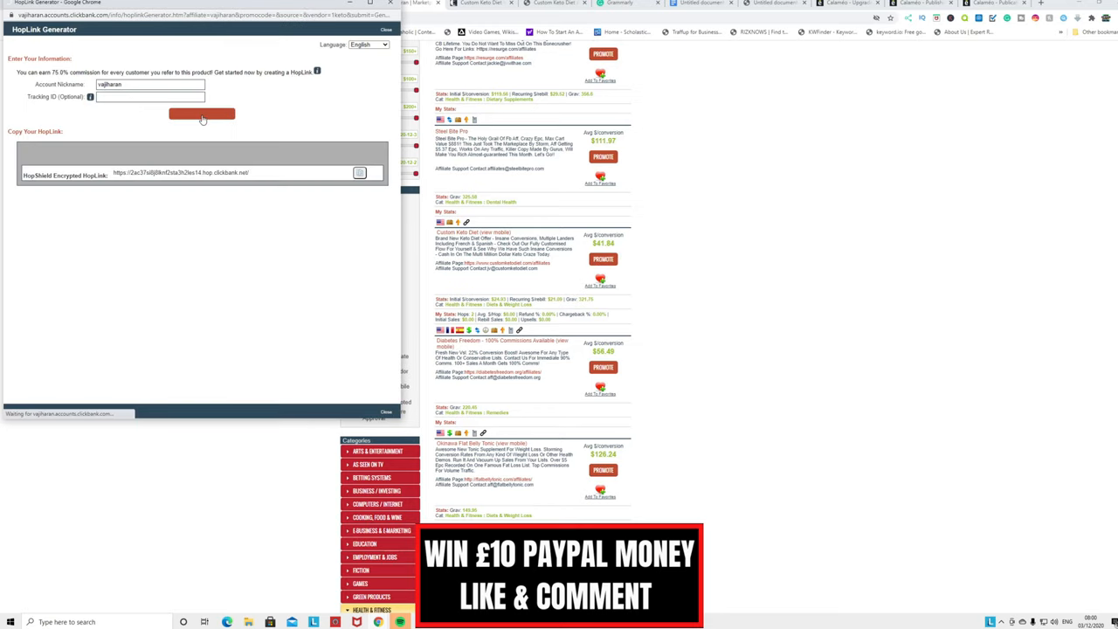
pyautogui.click(202, 114)
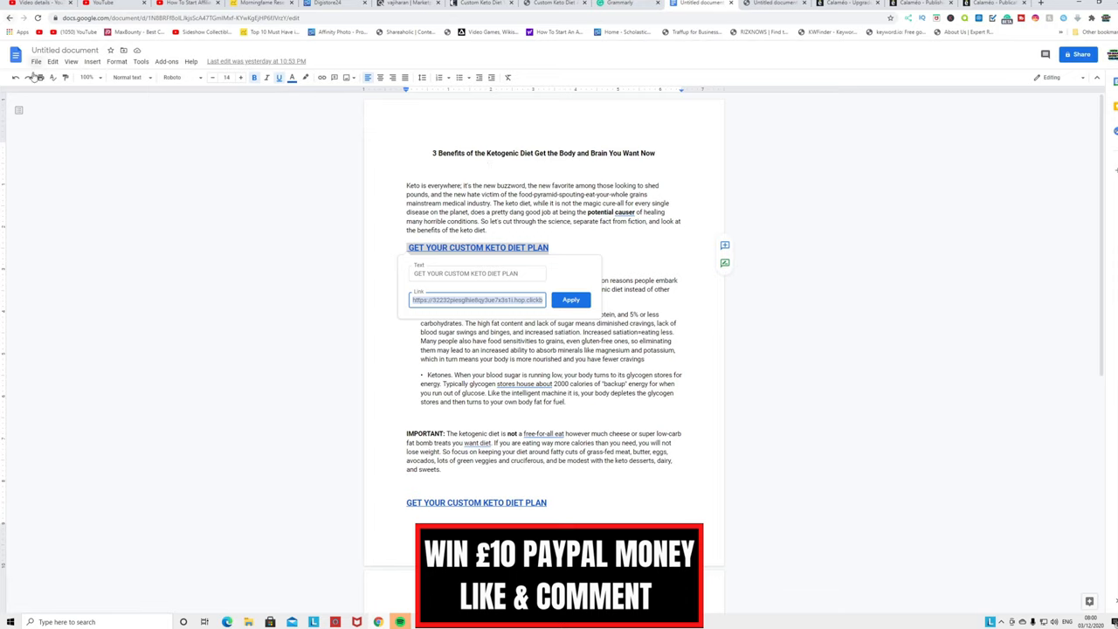
# Download the keto article from Google Docs as a PDF Document (.pdf).
pyautogui.click(36, 61)
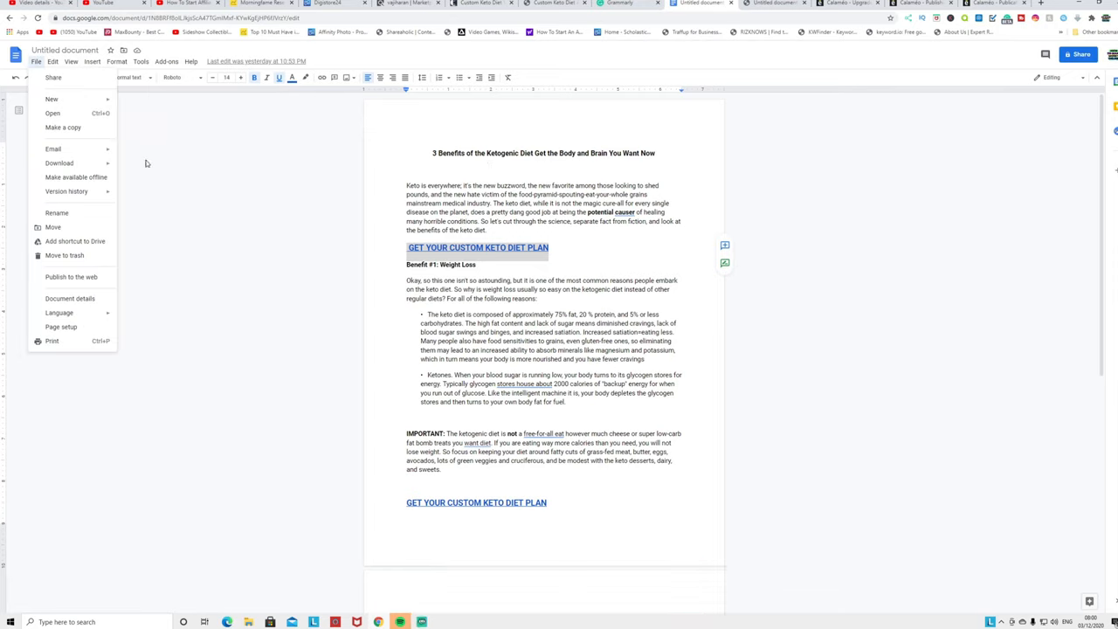
pyautogui.click(59, 163)
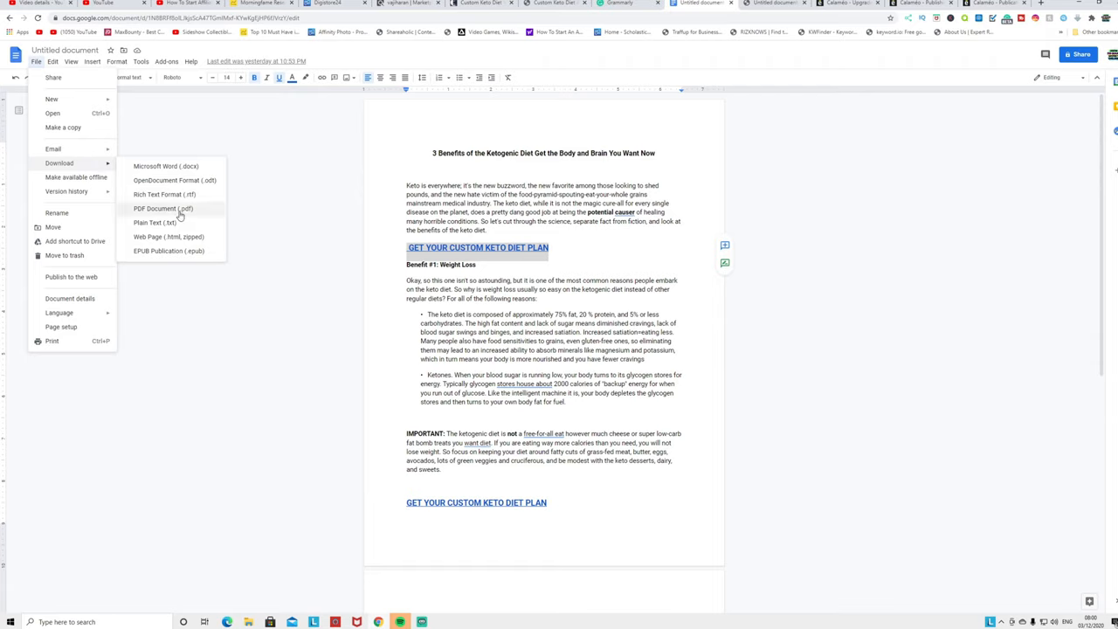
pyautogui.moveTo(215, 596)
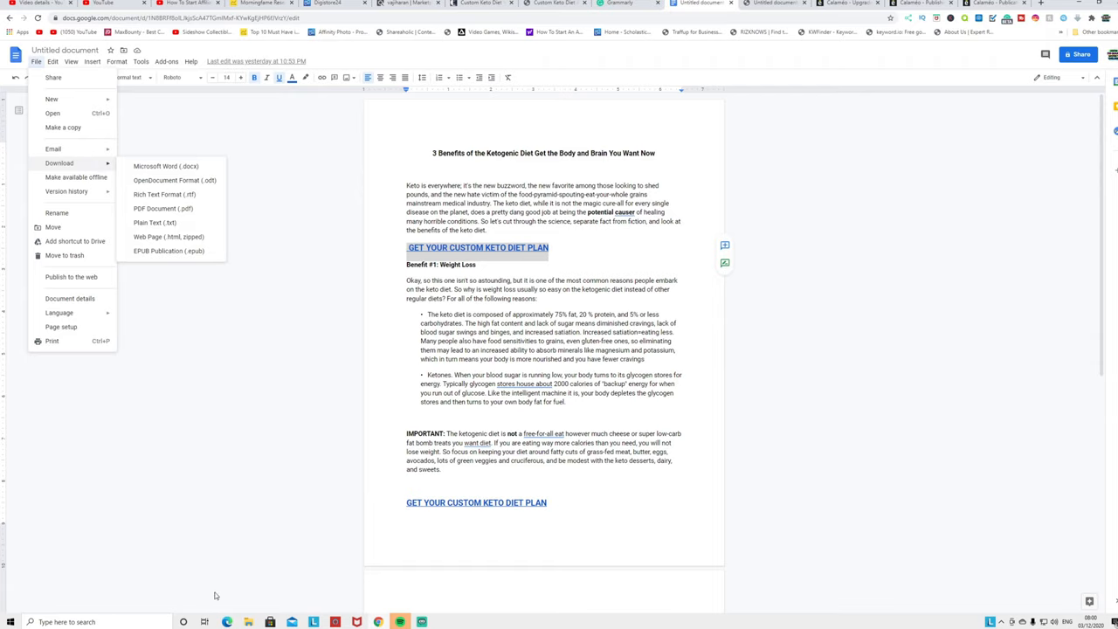
pyautogui.click(248, 621)
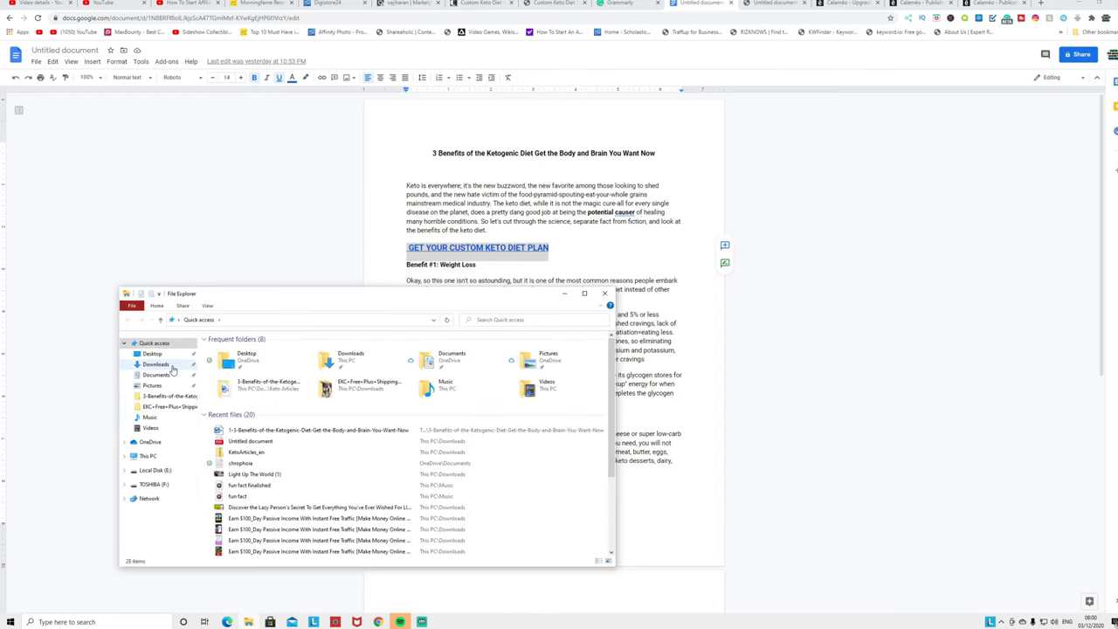
# Open the Downloads folder to find the downloaded keto article PDF.
pyautogui.click(156, 364)
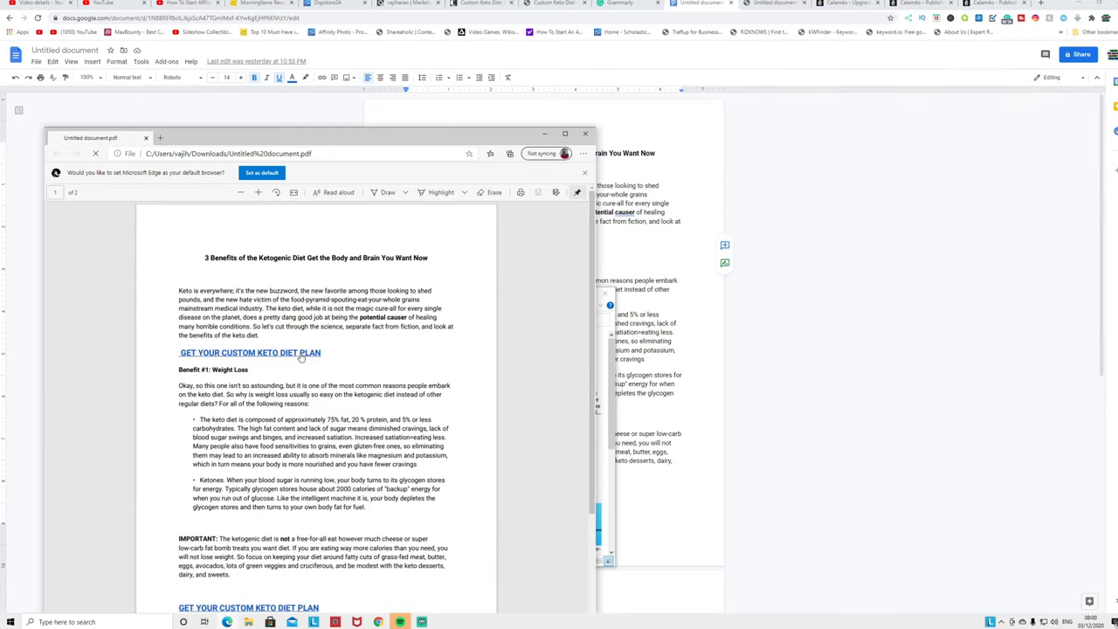
# Follow the PDF's GET YOUR CUSTOM KETO DIET PLAN link and play the sales video.
pyautogui.click(248, 352)
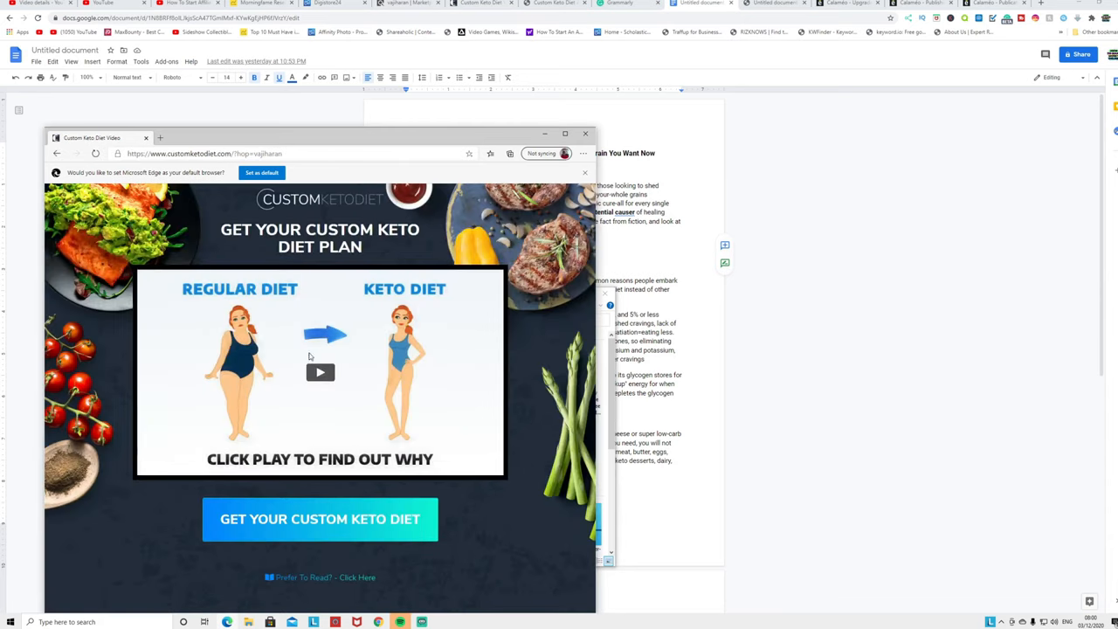
pyautogui.click(303, 153)
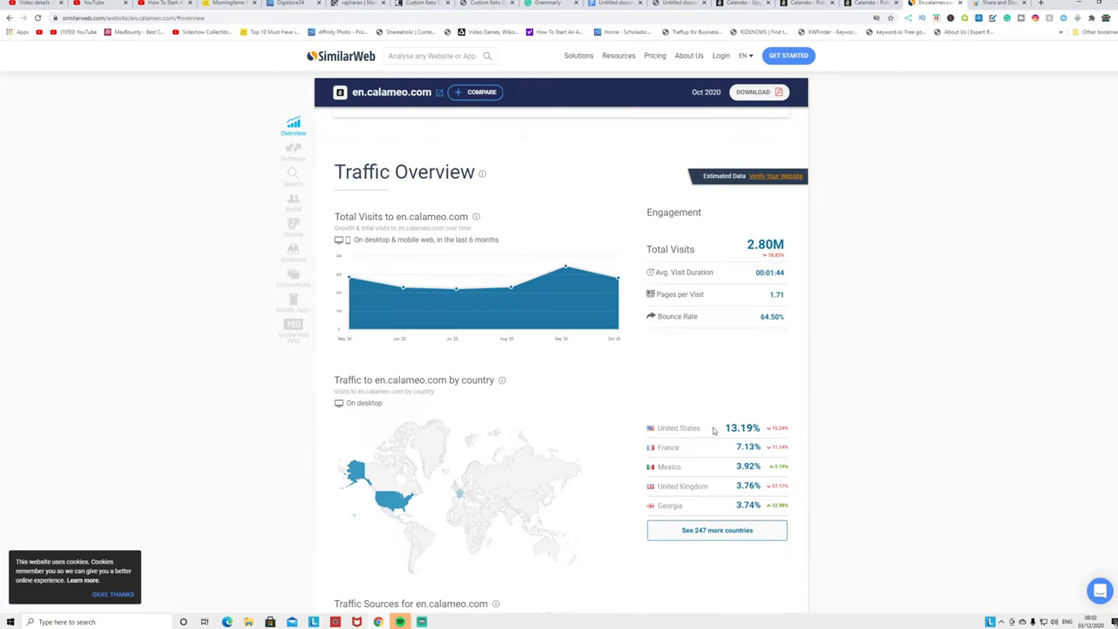
pyautogui.moveTo(663, 458)
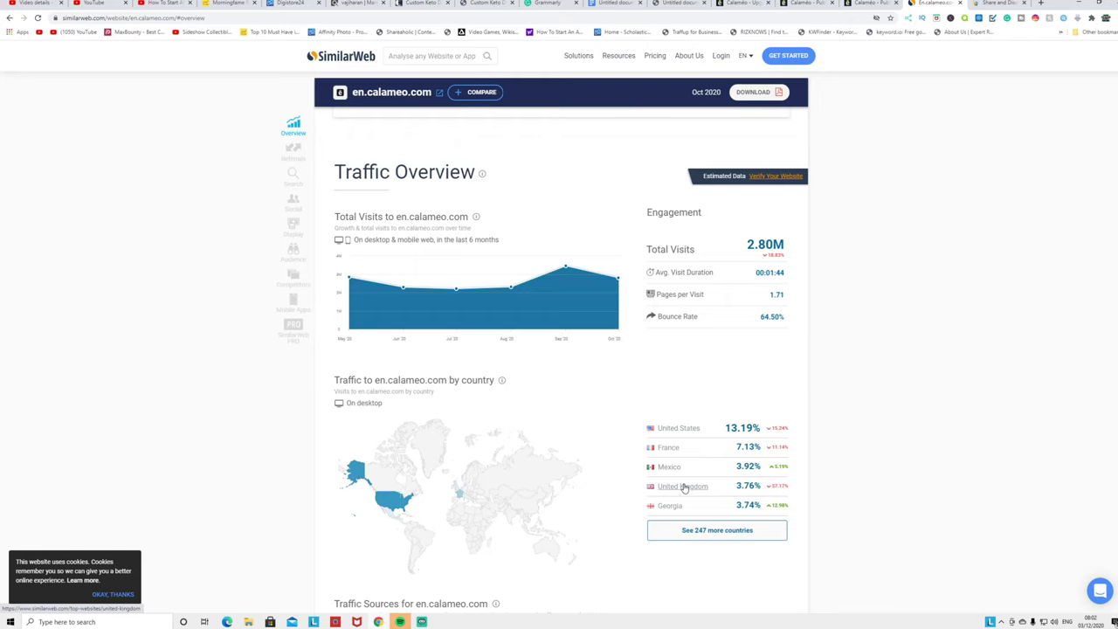
pyautogui.moveTo(649, 281)
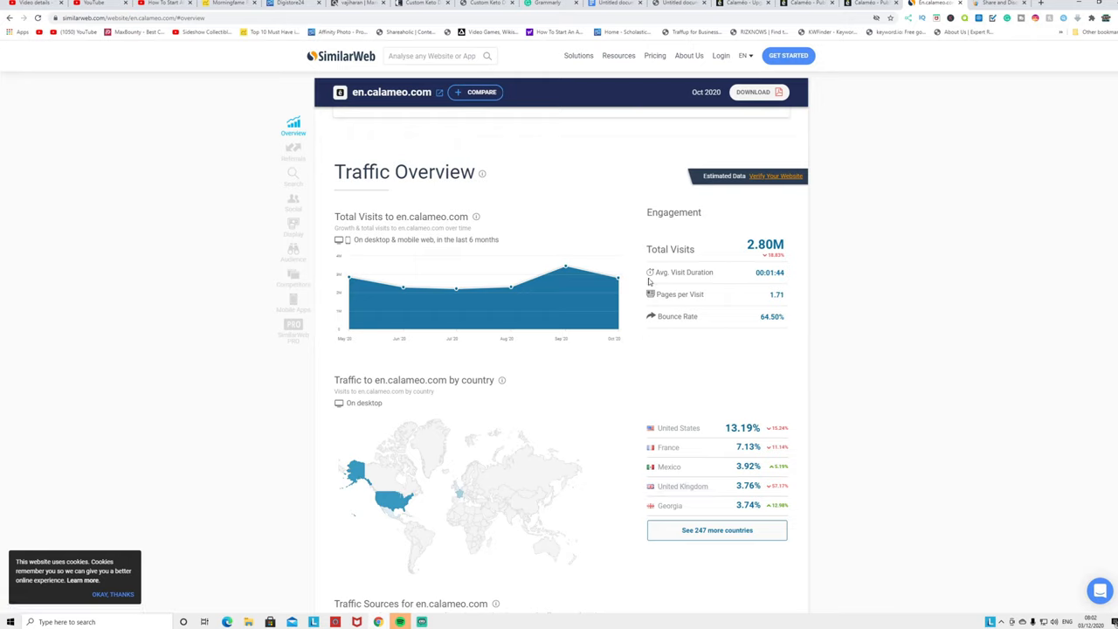
pyautogui.moveTo(511, 284)
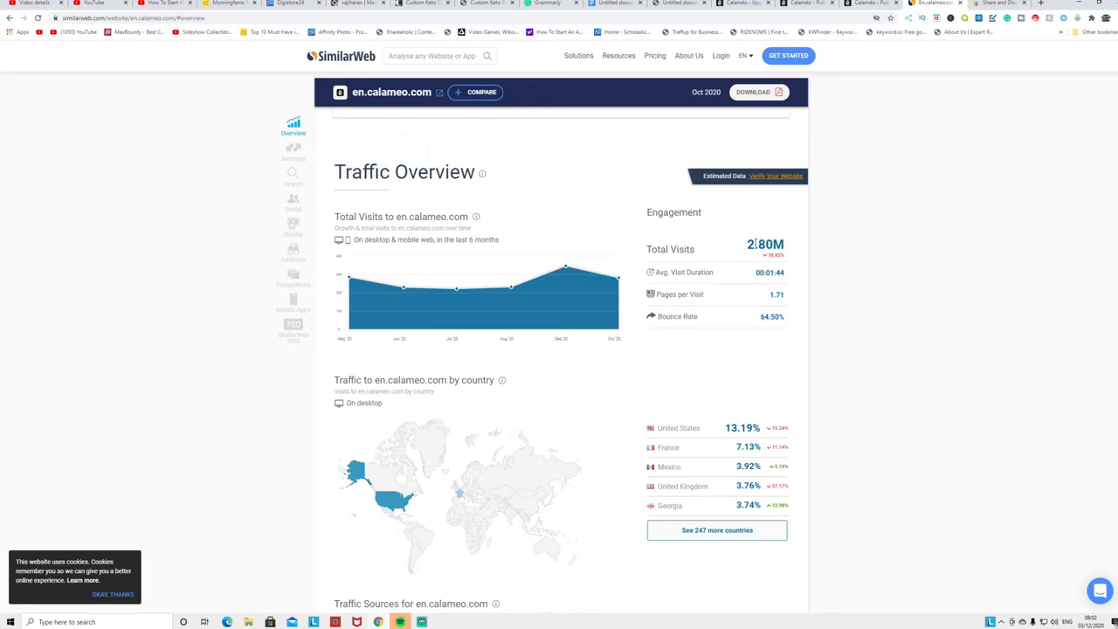
pyautogui.moveTo(427, 313)
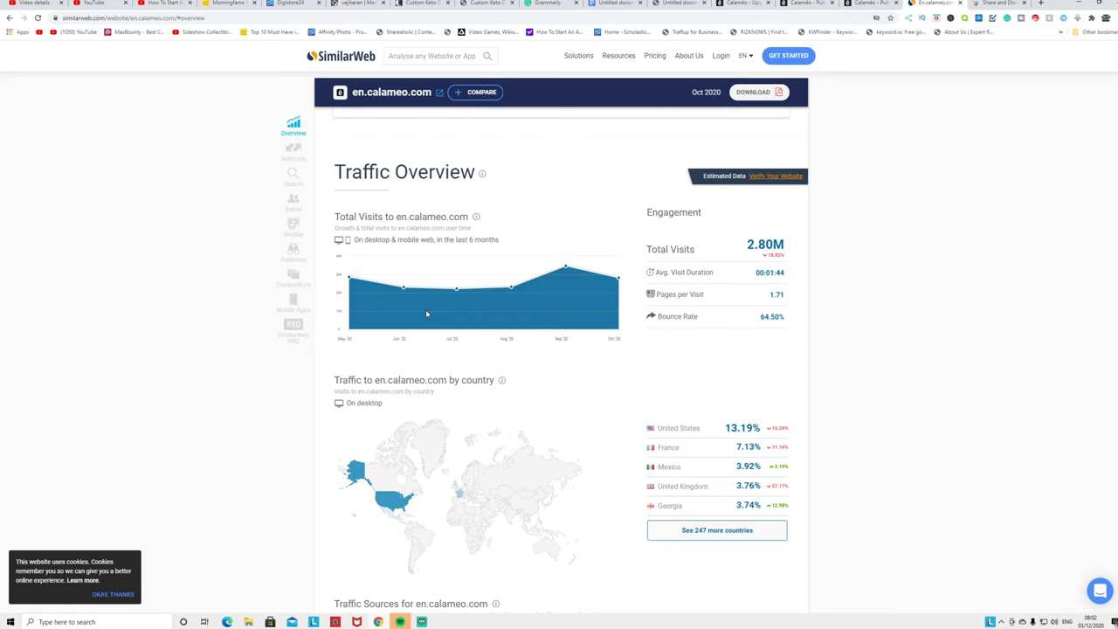
pyautogui.moveTo(425, 315)
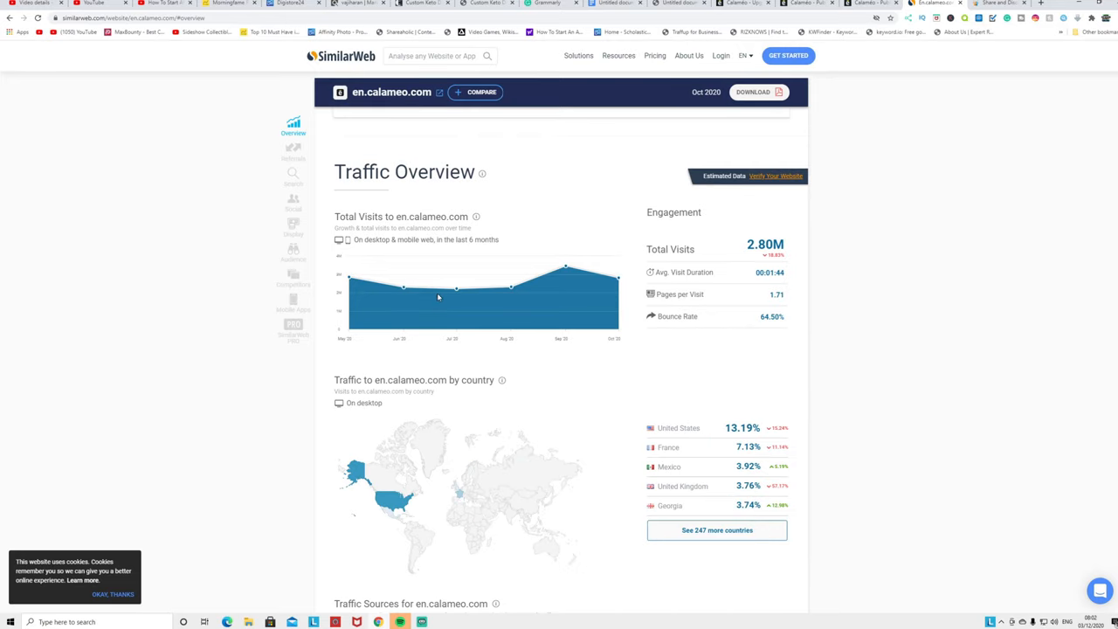
# Scroll through en.calameo.com's traffic overview: 2.80M visits and top countries.
pyautogui.scroll(-3)
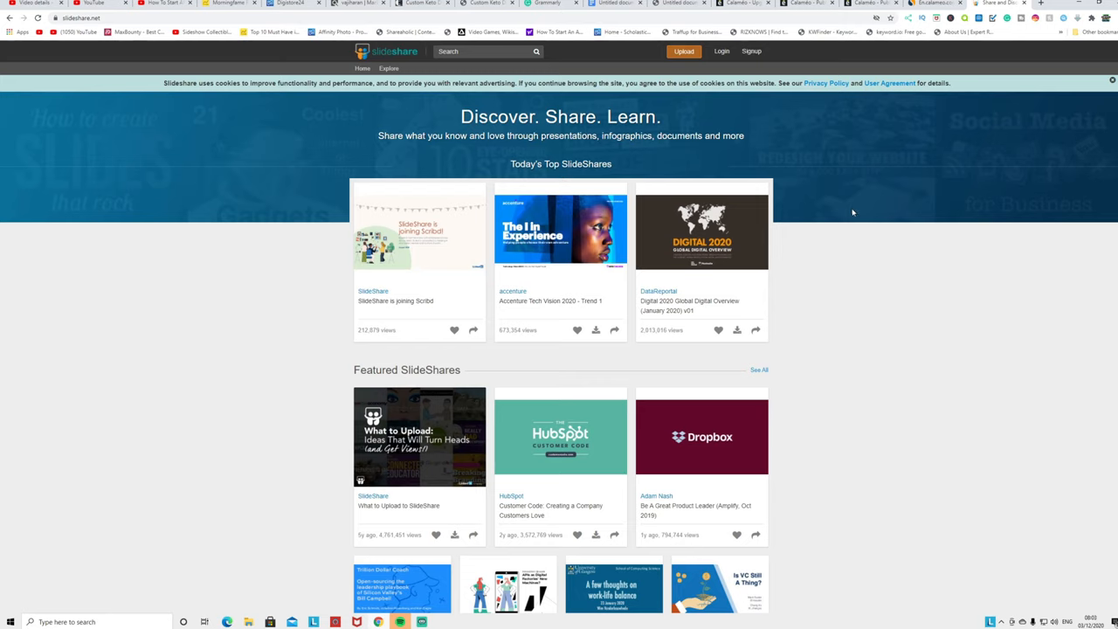
pyautogui.moveTo(691, 256)
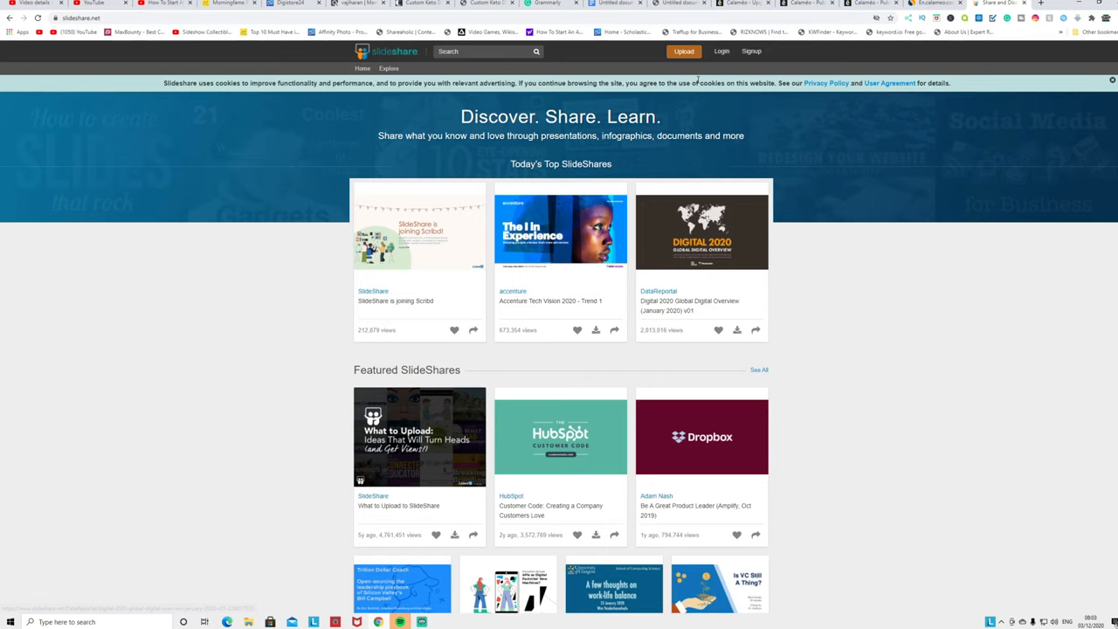
# Leave the SlideShare homepage and switch back to the Calameo tab.
pyautogui.click(935, 3)
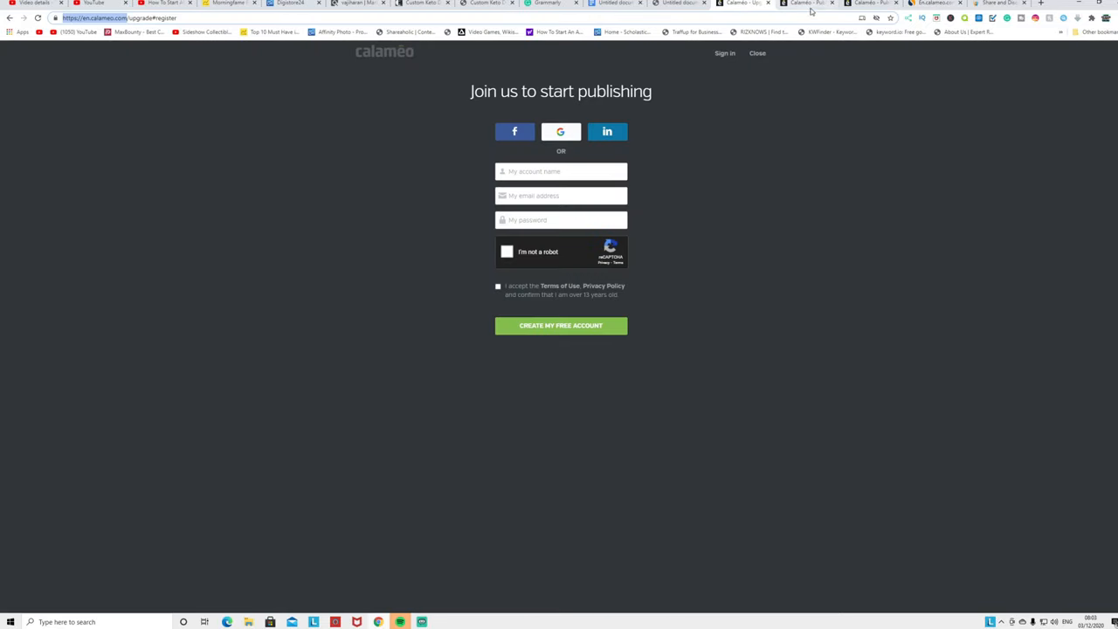
# Move to the signed-in Calameo home page and browse latest blog posts and publications.
pyautogui.click(756, 52)
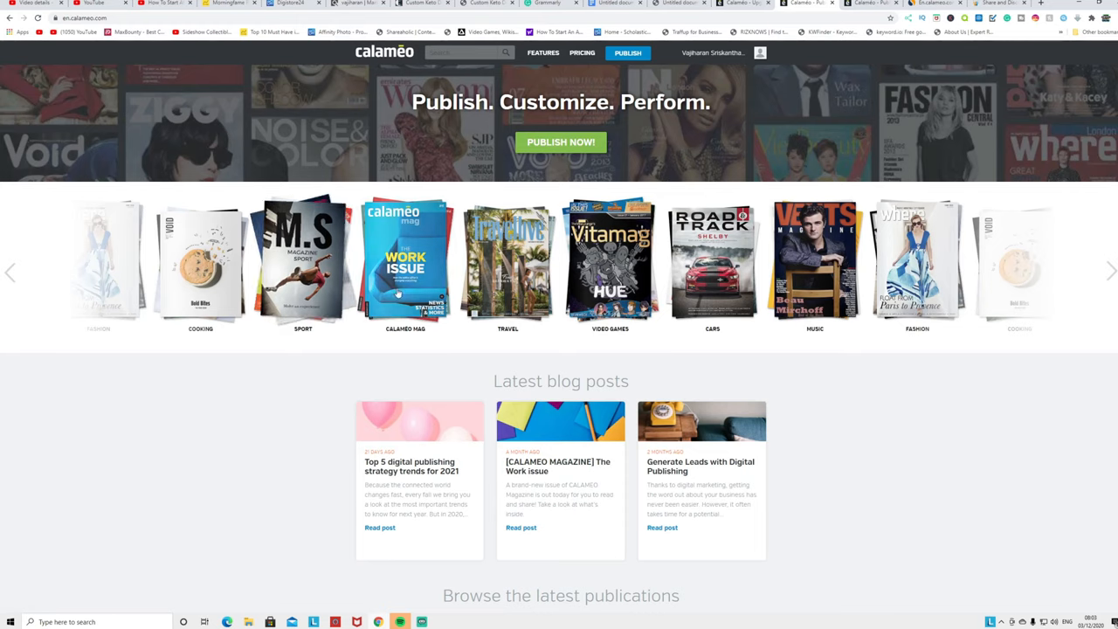
pyautogui.scroll(-3)
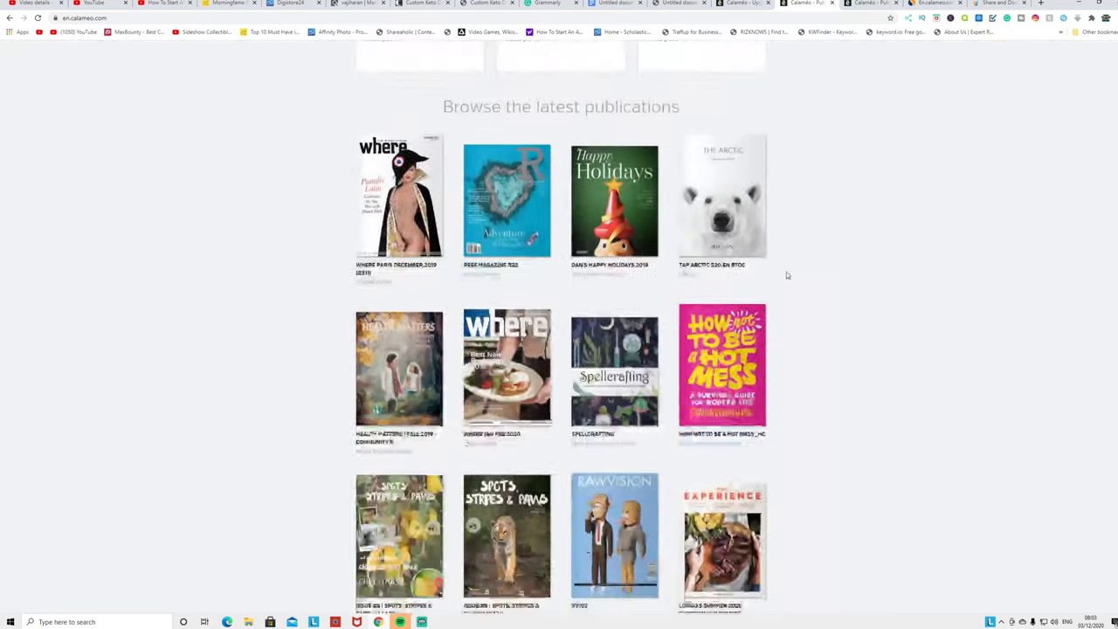
pyautogui.scroll(-3)
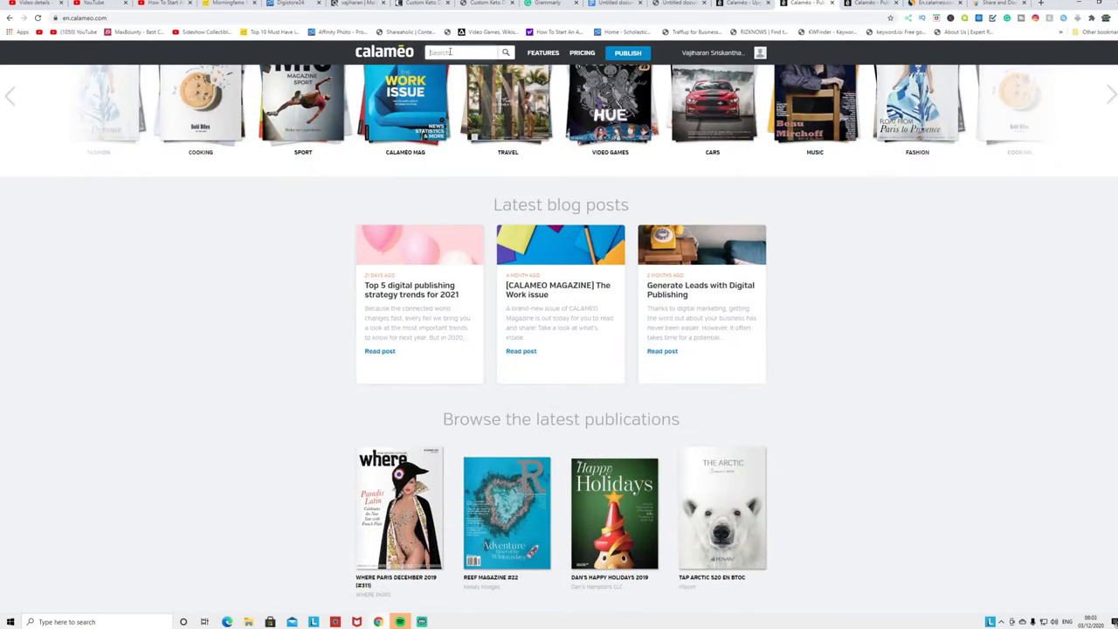
pyautogui.write('iod')
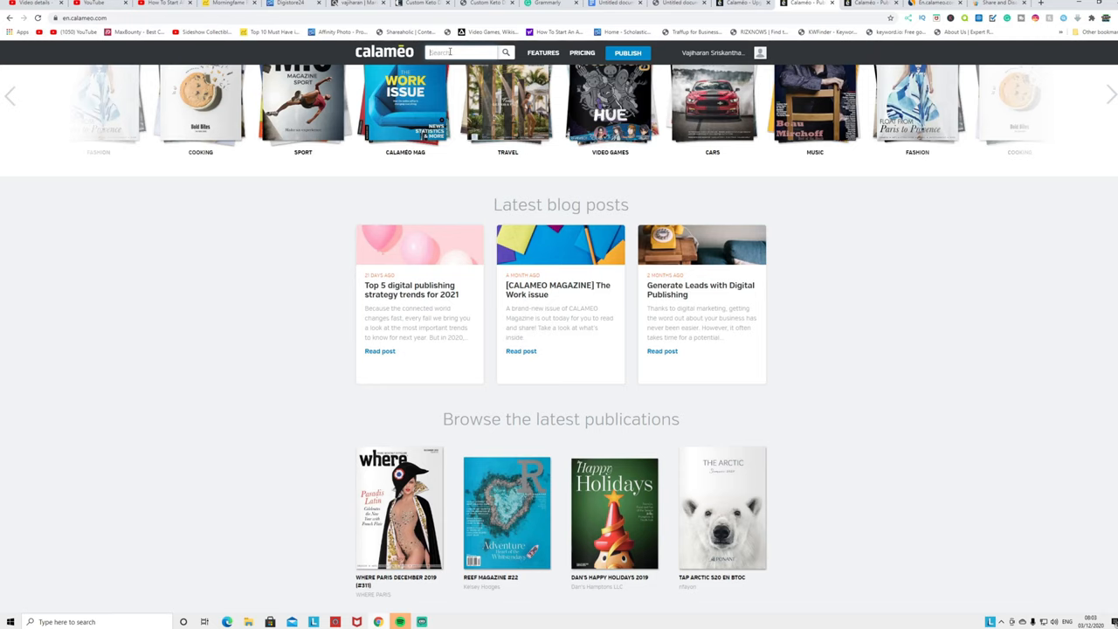
# Search Calameo for 'loss weight' publications and load more of the results.
pyautogui.write('loss weight')
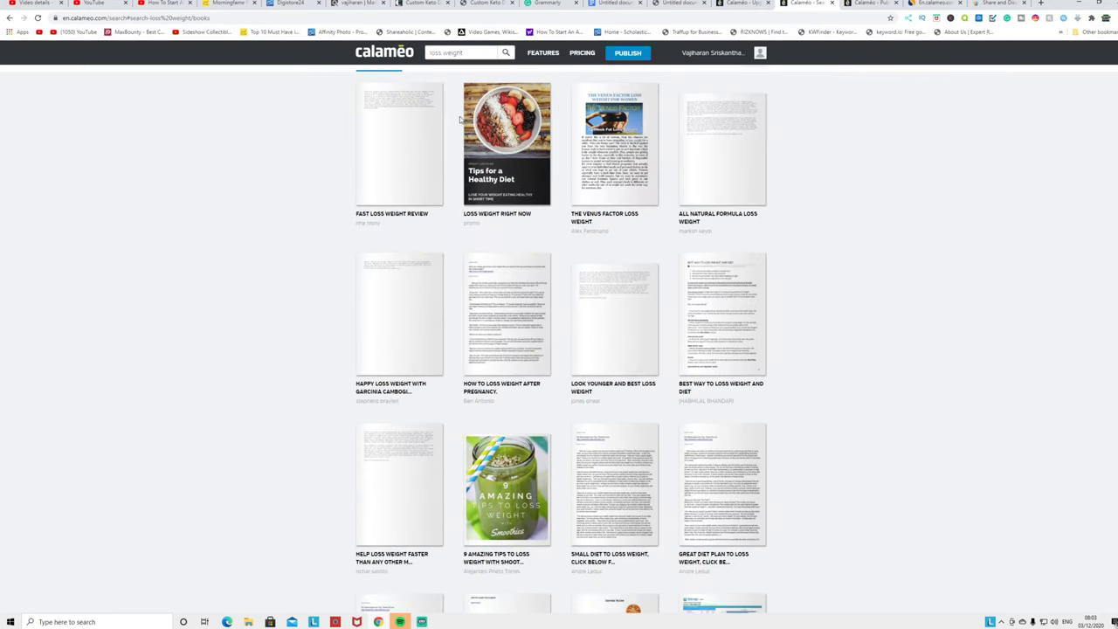
pyautogui.moveTo(346, 234)
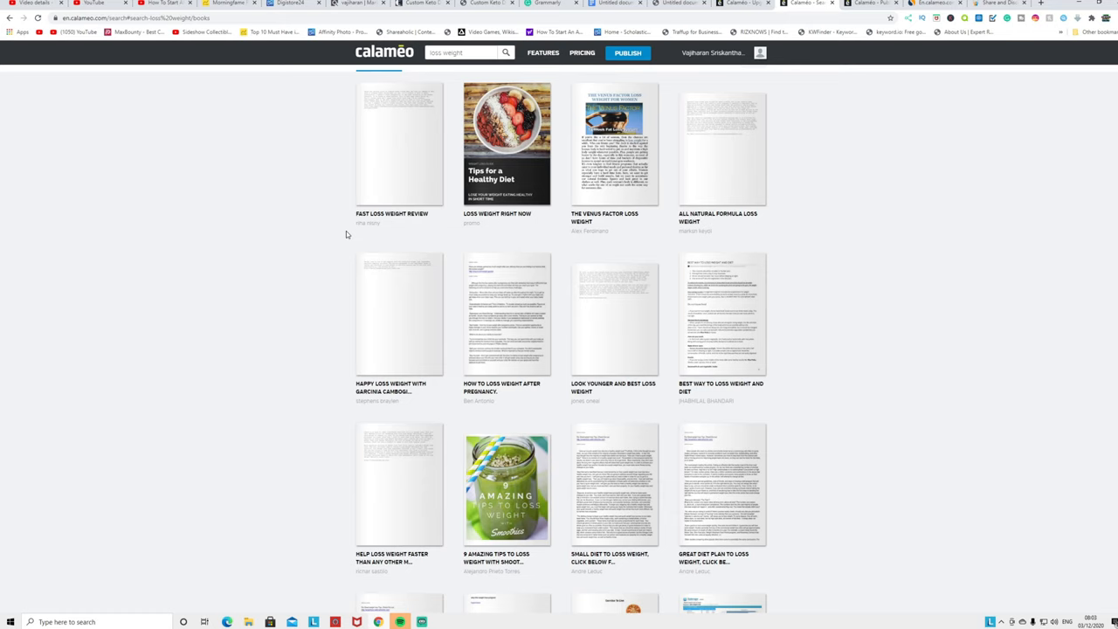
pyautogui.moveTo(491, 242)
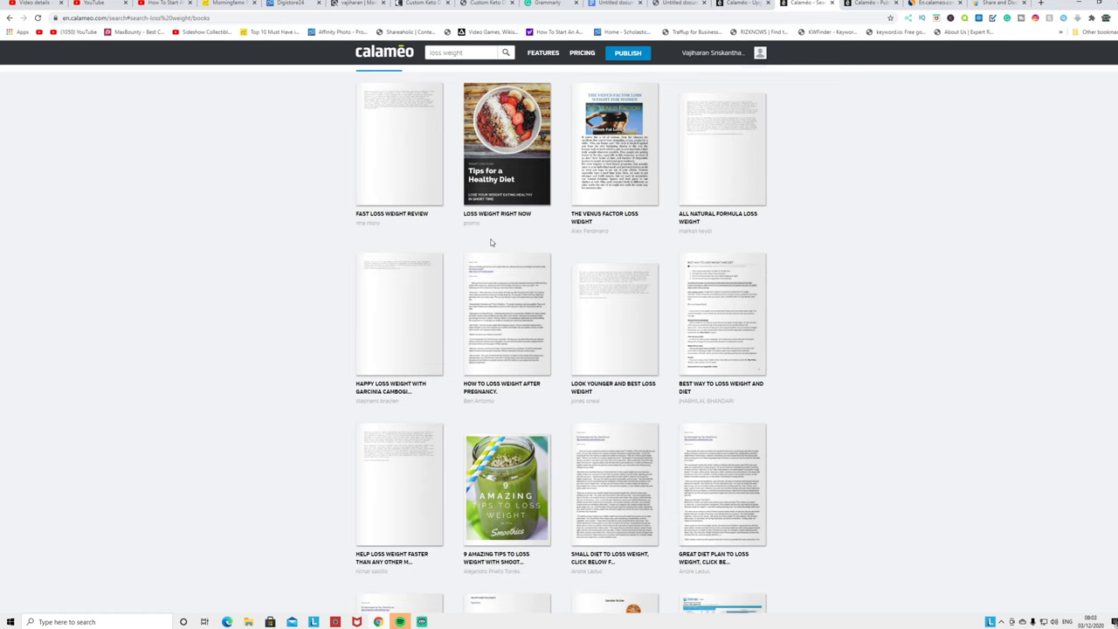
pyautogui.scroll(-3)
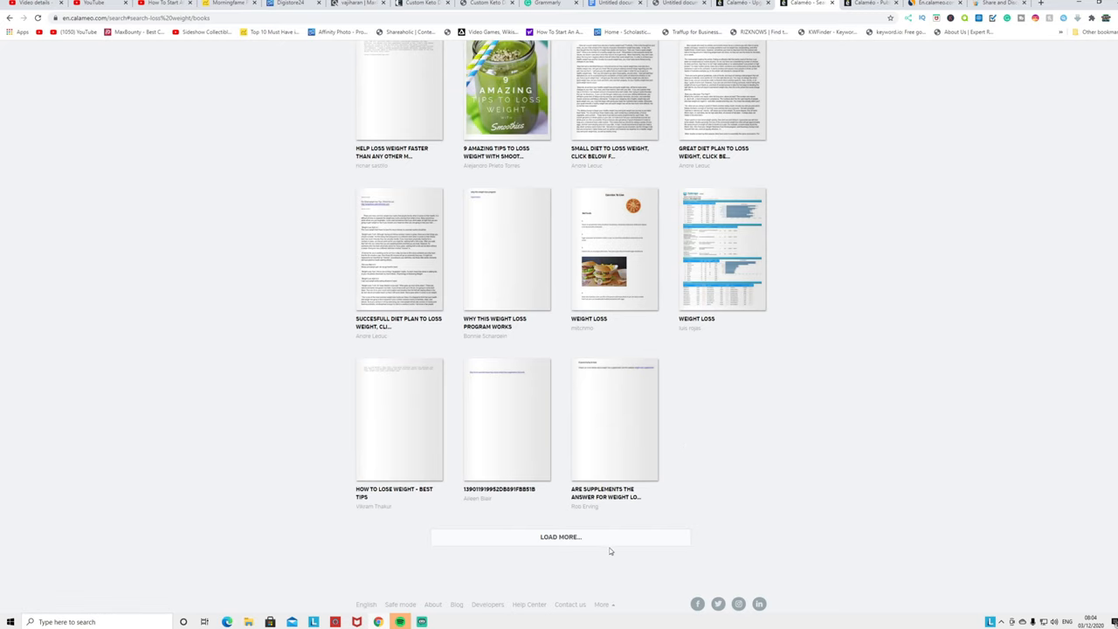
pyautogui.click(560, 536)
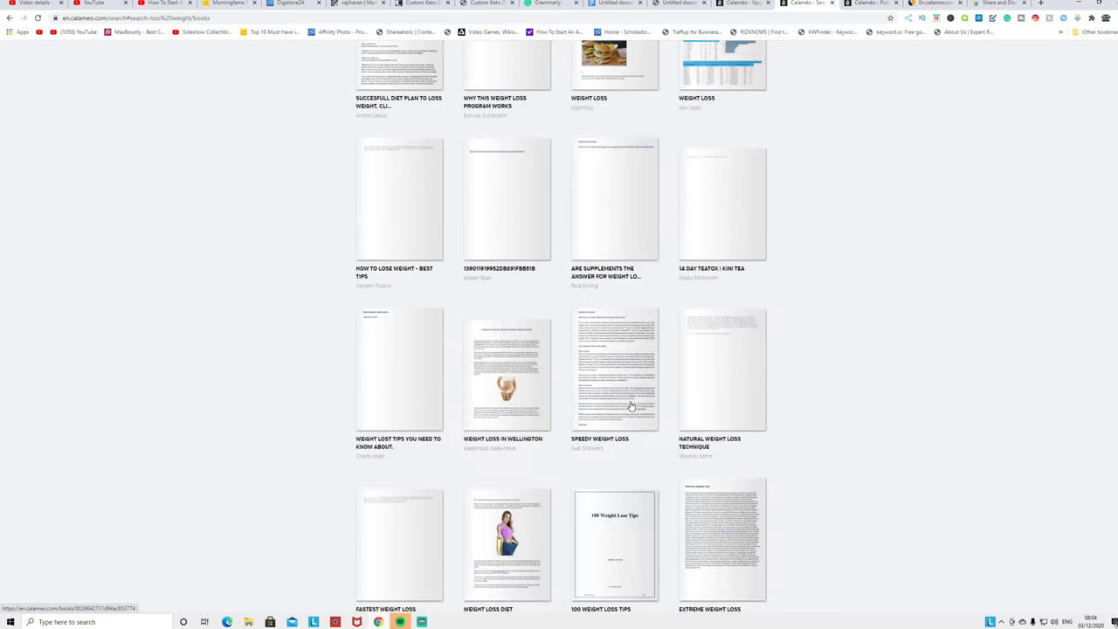
pyautogui.scroll(-3)
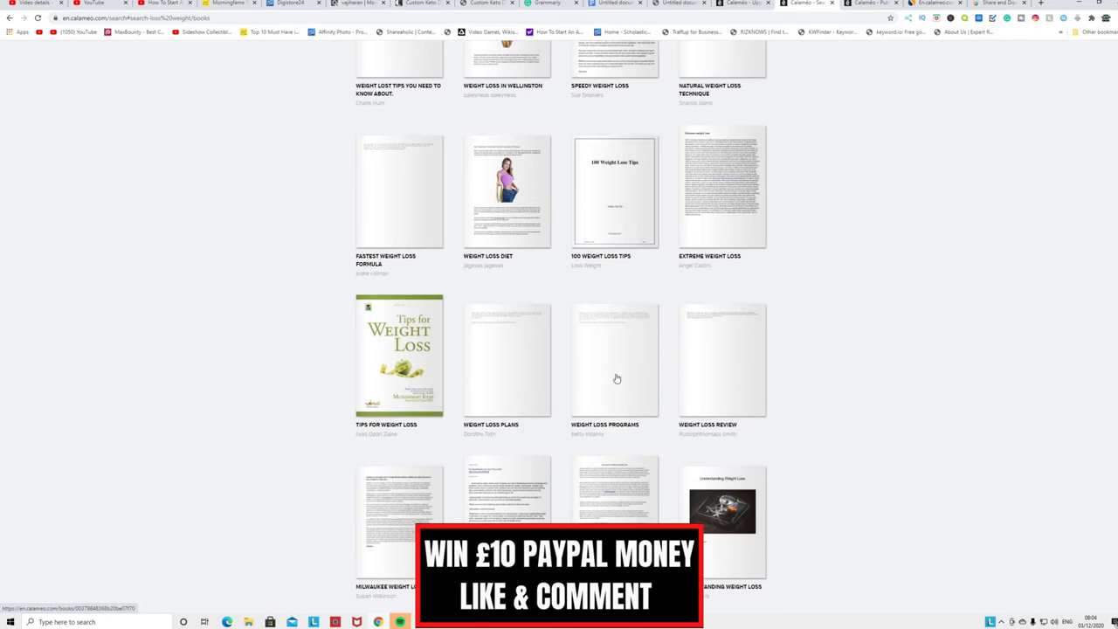
pyautogui.scroll(-3)
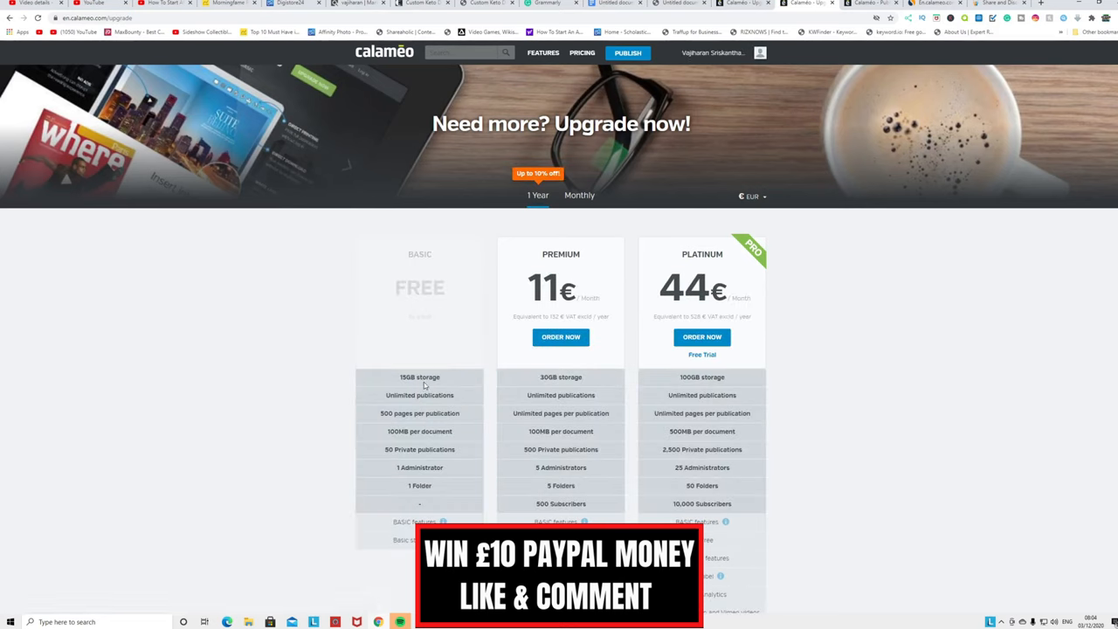
# Highlight the Basic plan's 15GB storage and 500-page limit on the plans page.
pyautogui.doubleClick(419, 376)
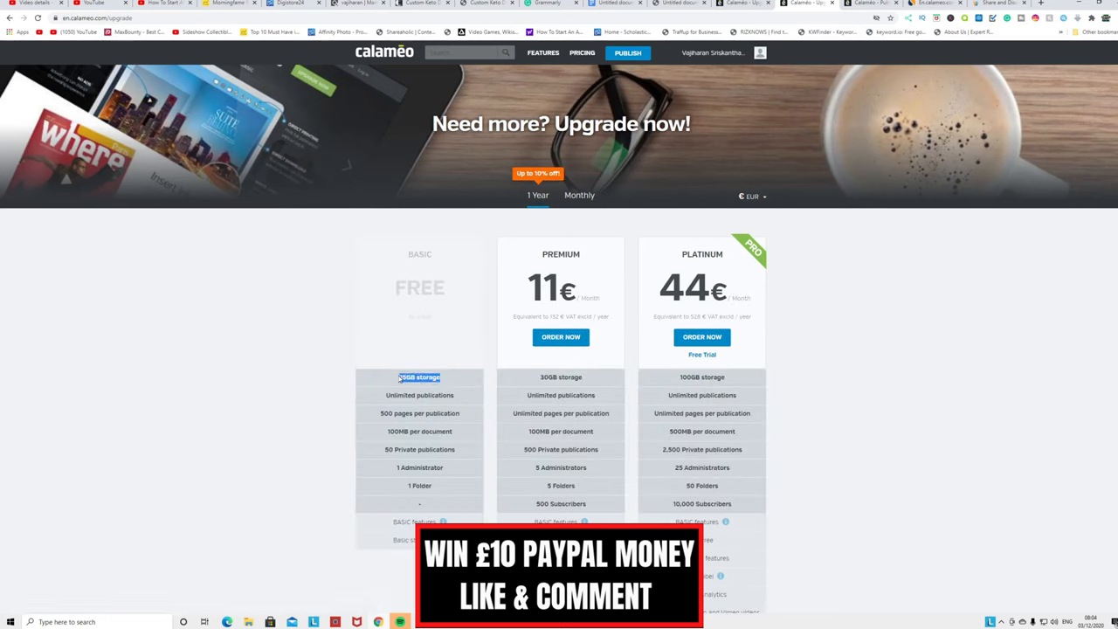
pyautogui.doubleClick(419, 395)
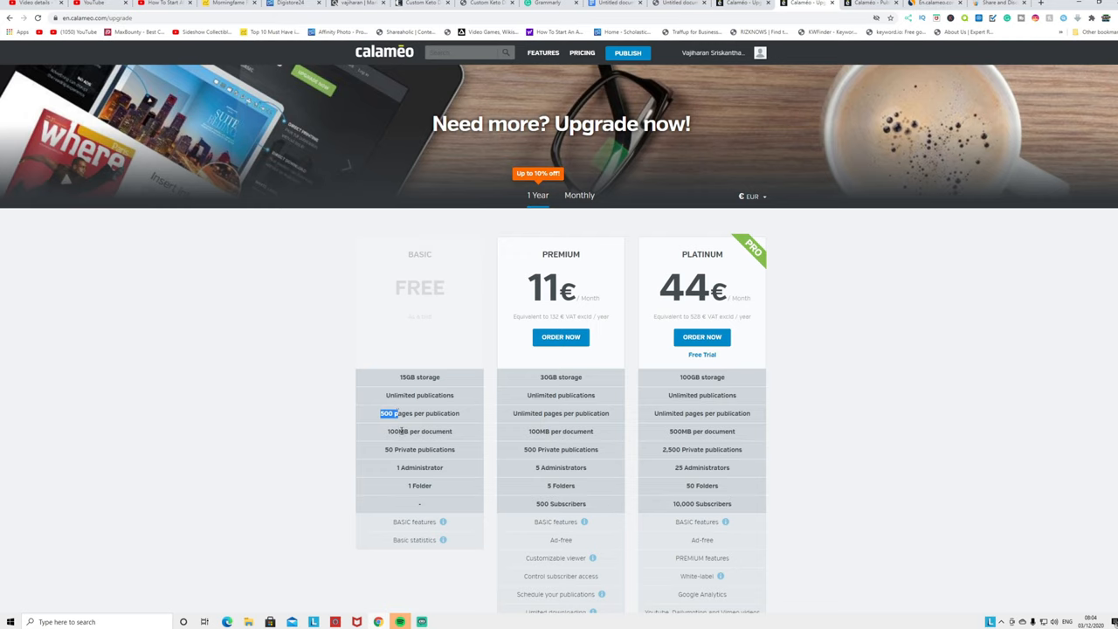
pyautogui.moveTo(394, 465)
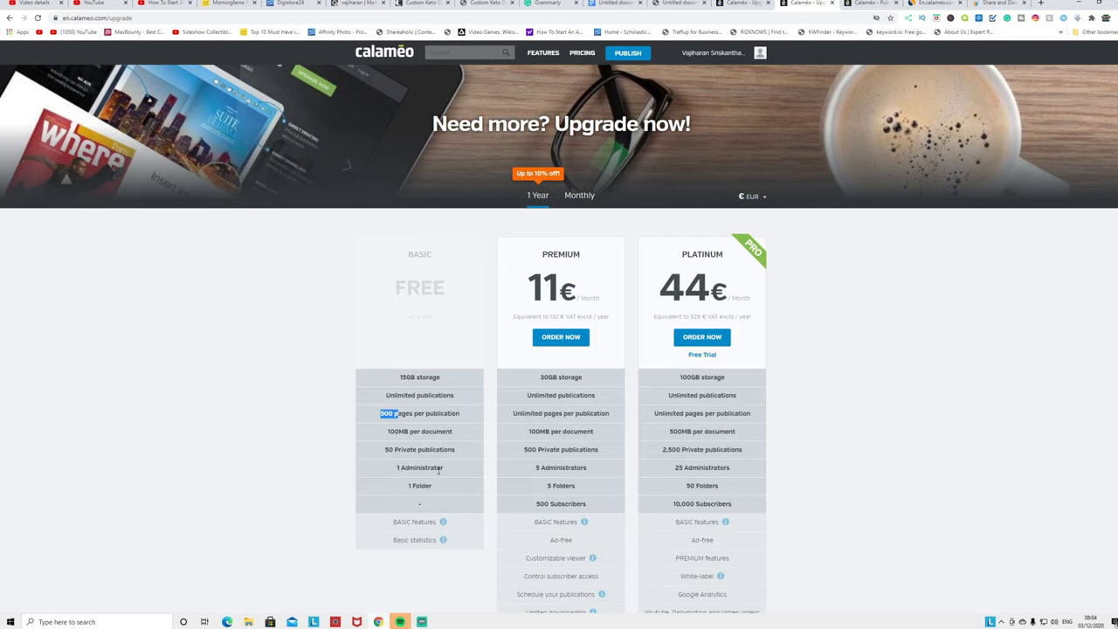
pyautogui.moveTo(412, 385)
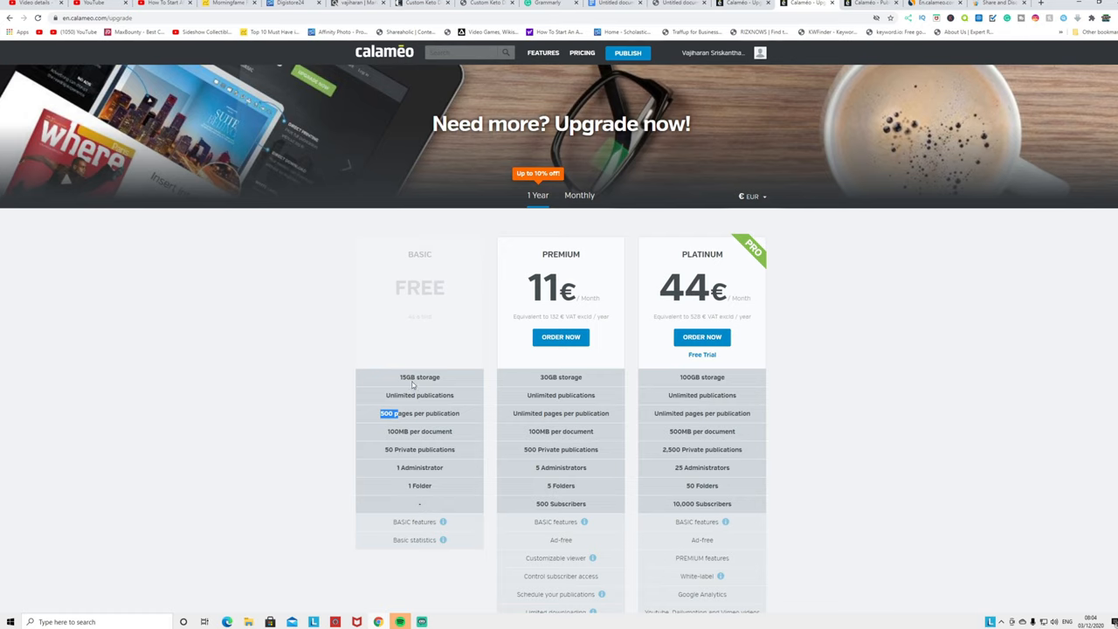
pyautogui.moveTo(634, 360)
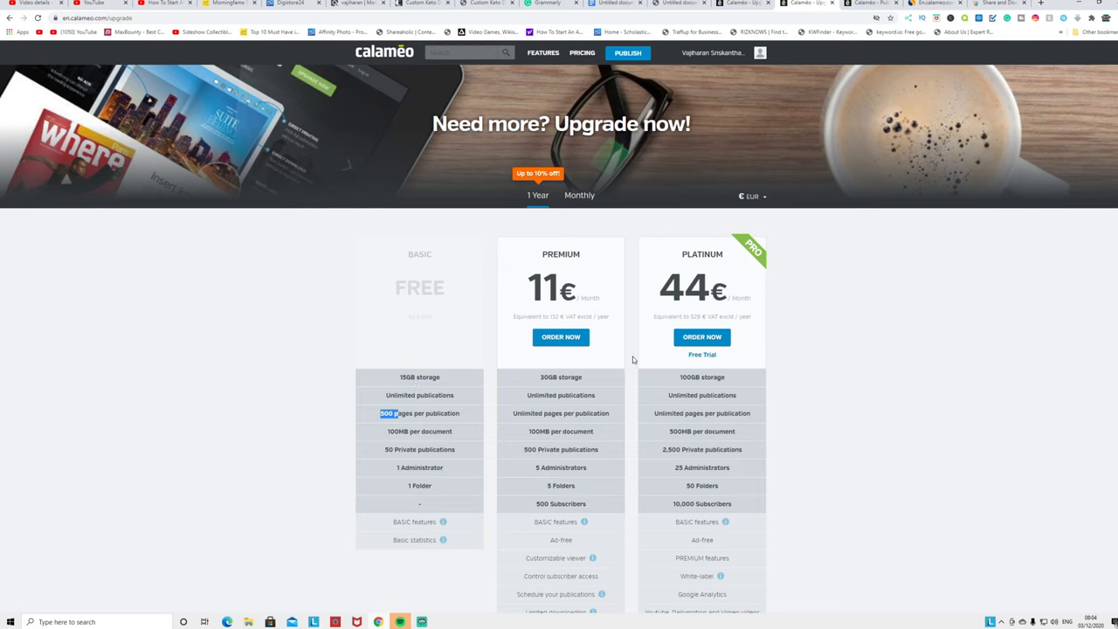
pyautogui.moveTo(497, 393)
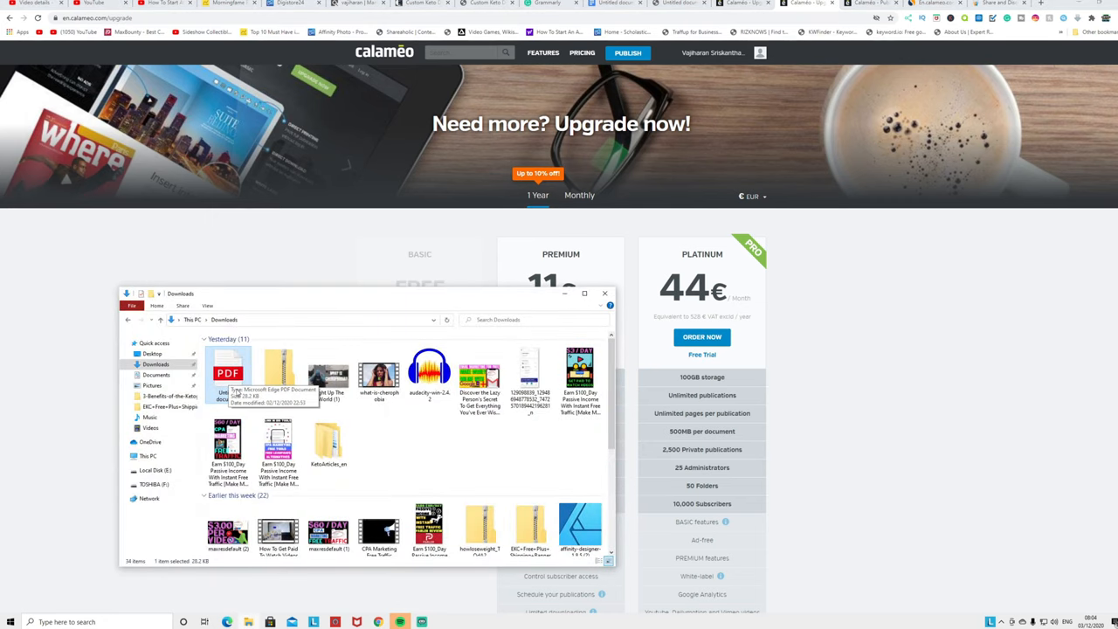
pyautogui.click(605, 293)
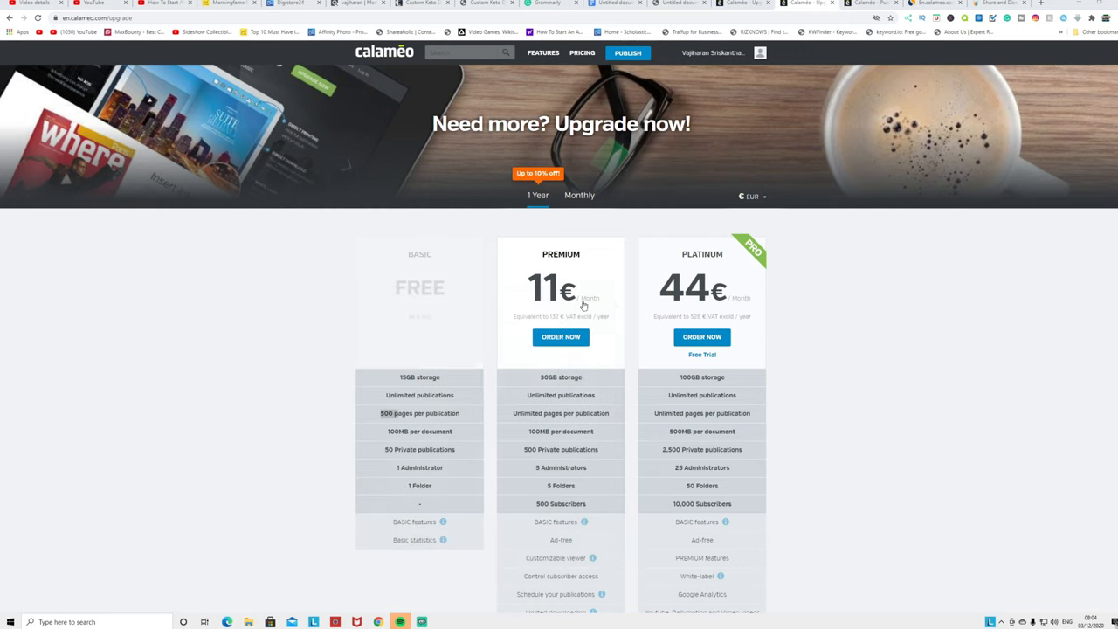
pyautogui.moveTo(422, 385)
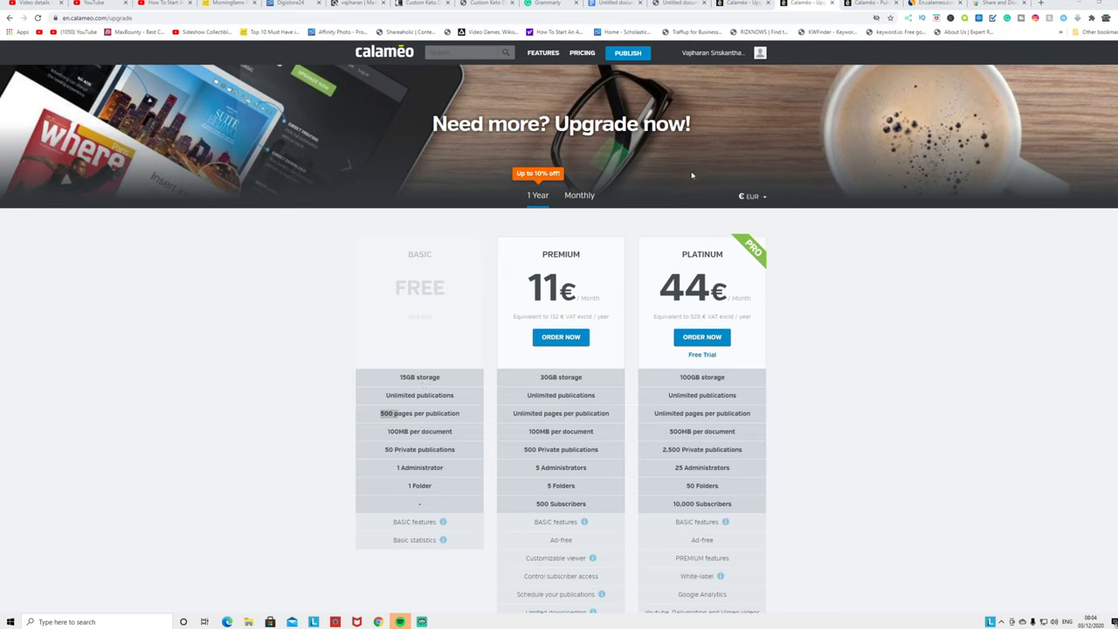
pyautogui.moveTo(537, 82)
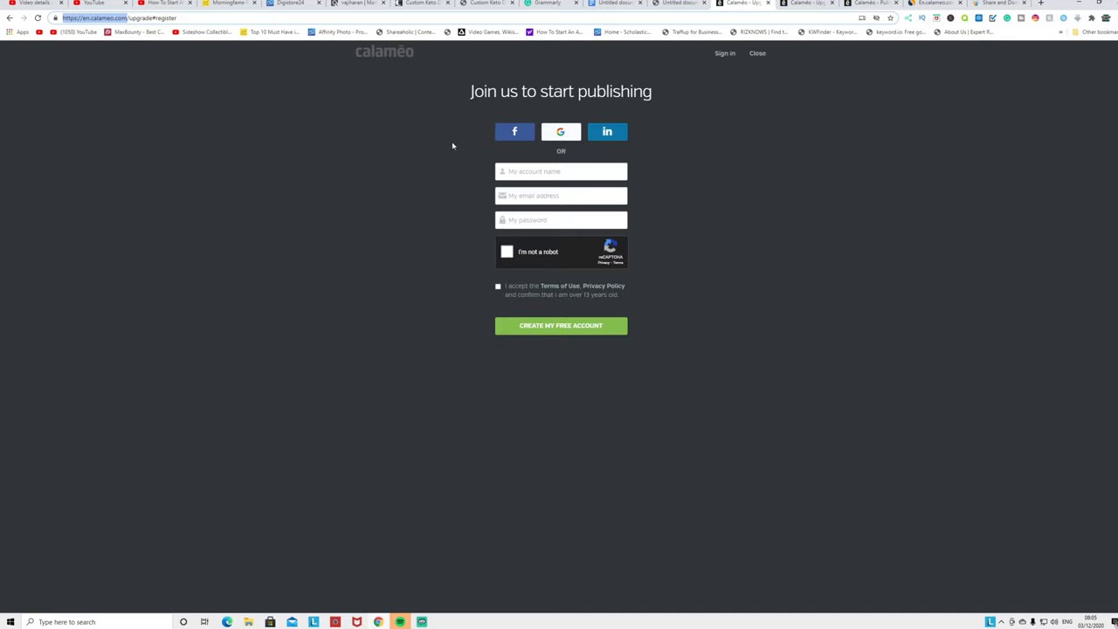
pyautogui.moveTo(454, 140)
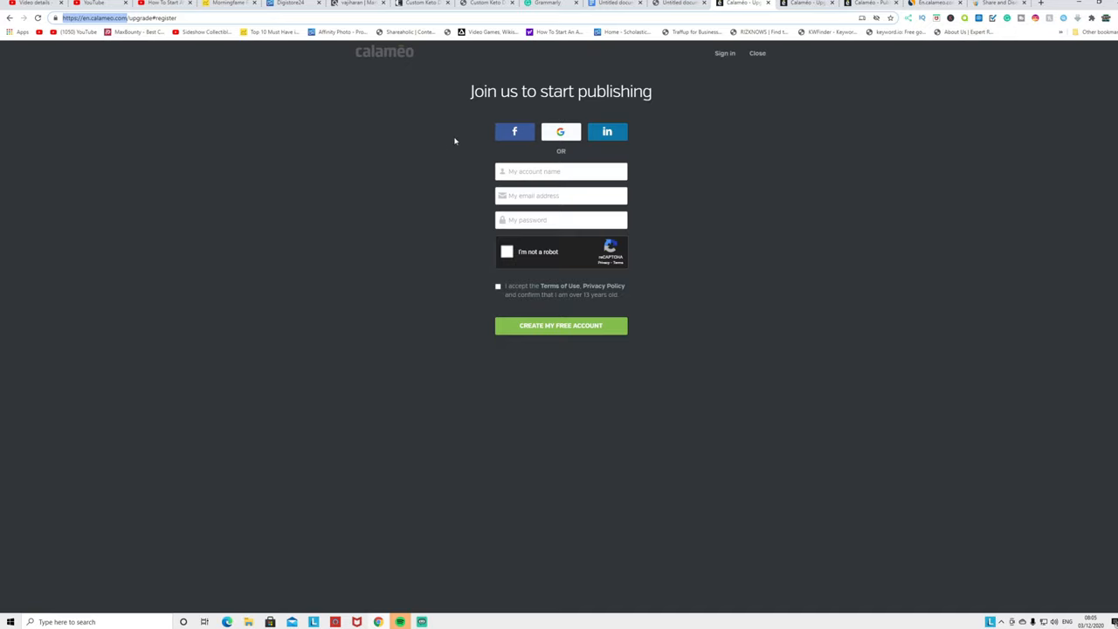
pyautogui.moveTo(504, 122)
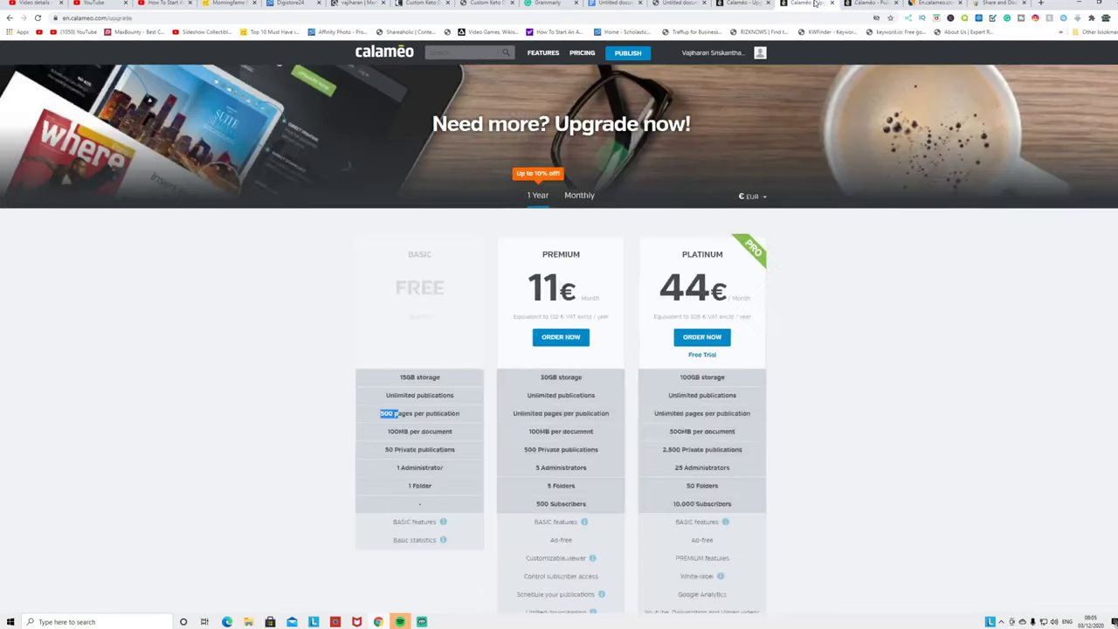
# Upload the 'Untitled document' PDF from Downloads as a new publication.
pyautogui.click(627, 52)
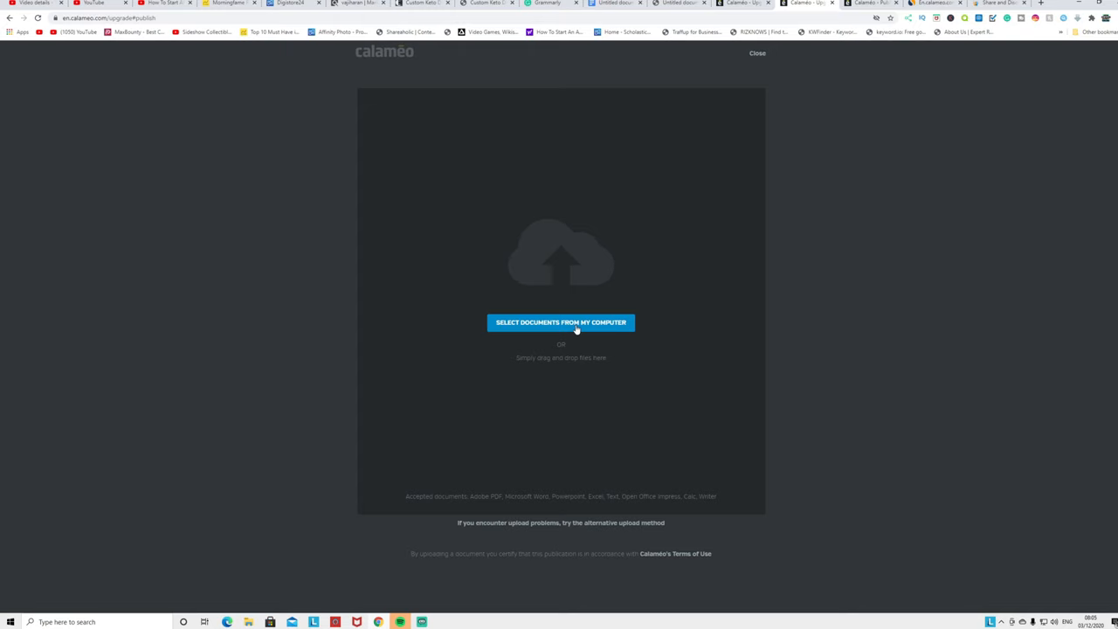
pyautogui.click(560, 323)
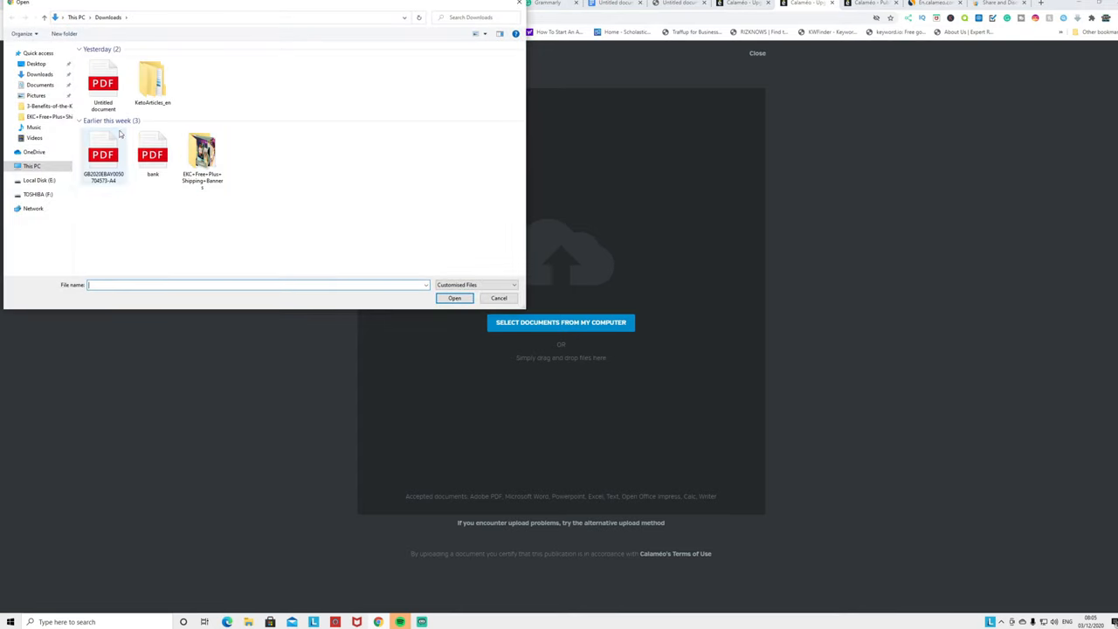
pyautogui.click(103, 83)
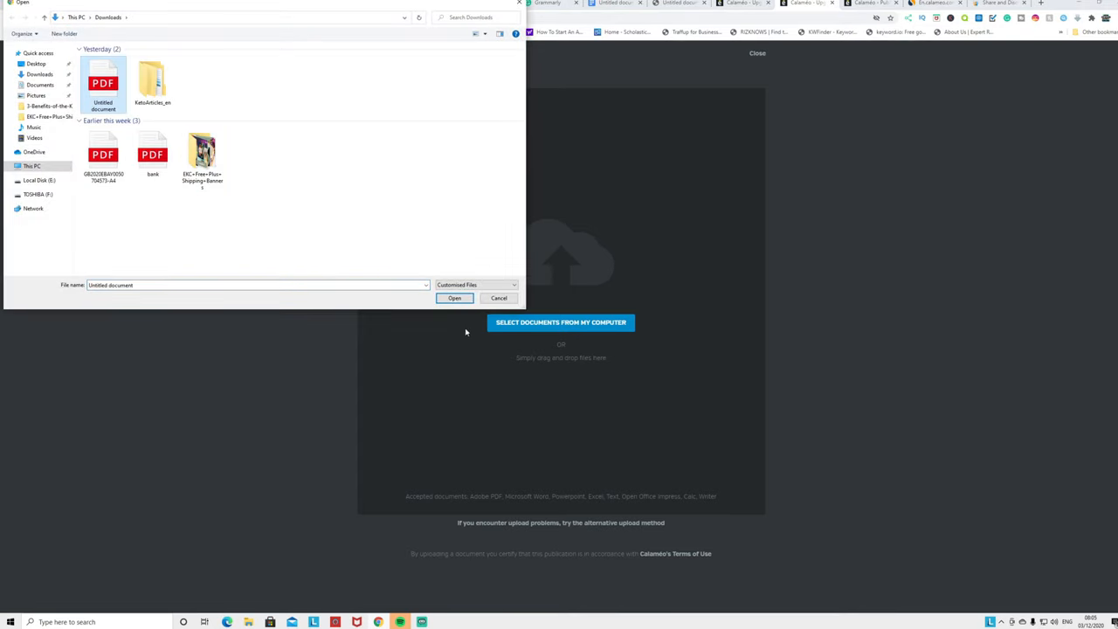
pyautogui.click(453, 298)
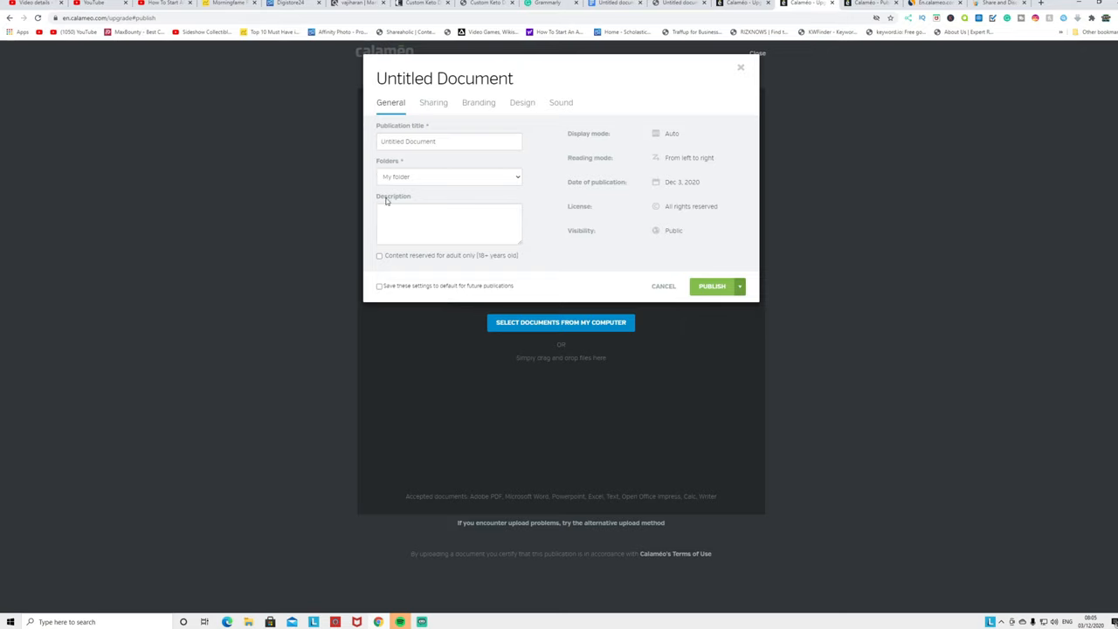
pyautogui.moveTo(408, 176)
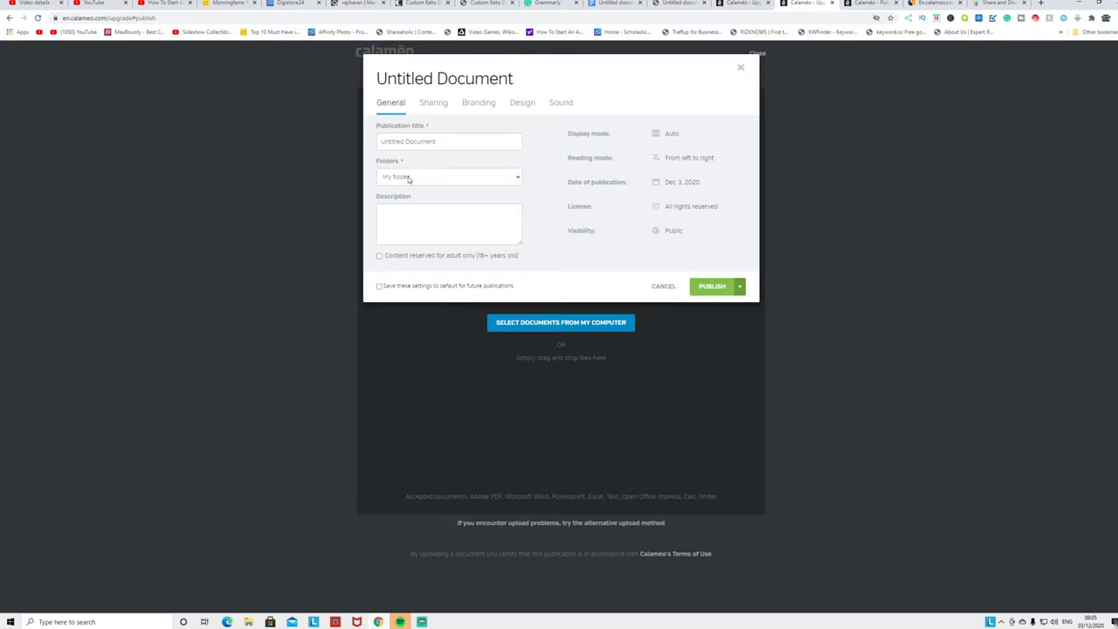
# File the upload under My folder, then close publish settings without publishing.
pyautogui.click(449, 177)
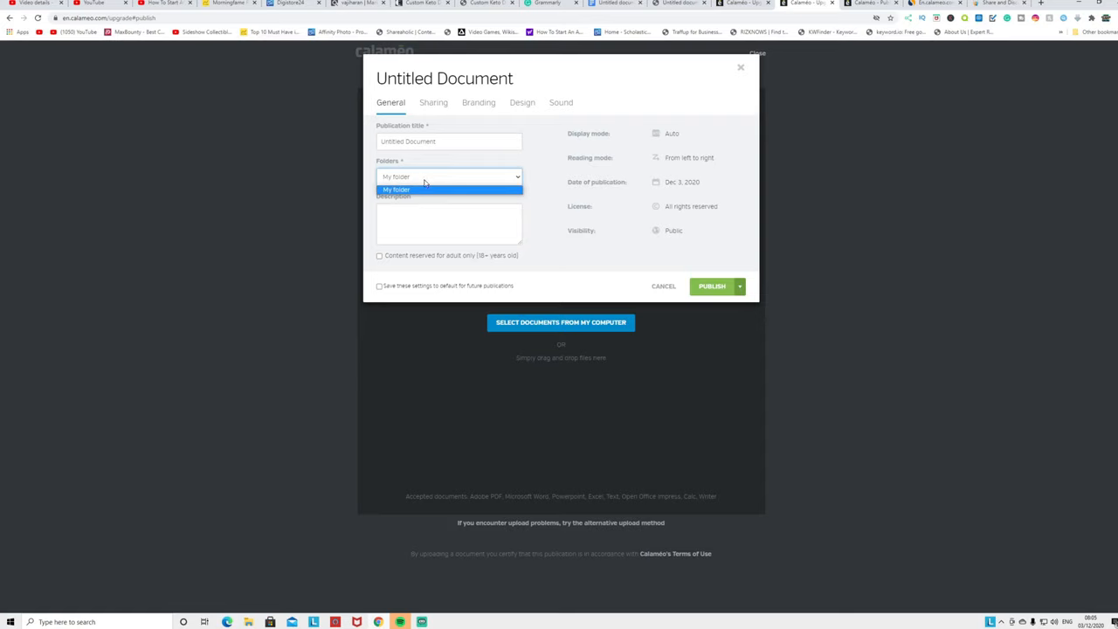
pyautogui.moveTo(422, 158)
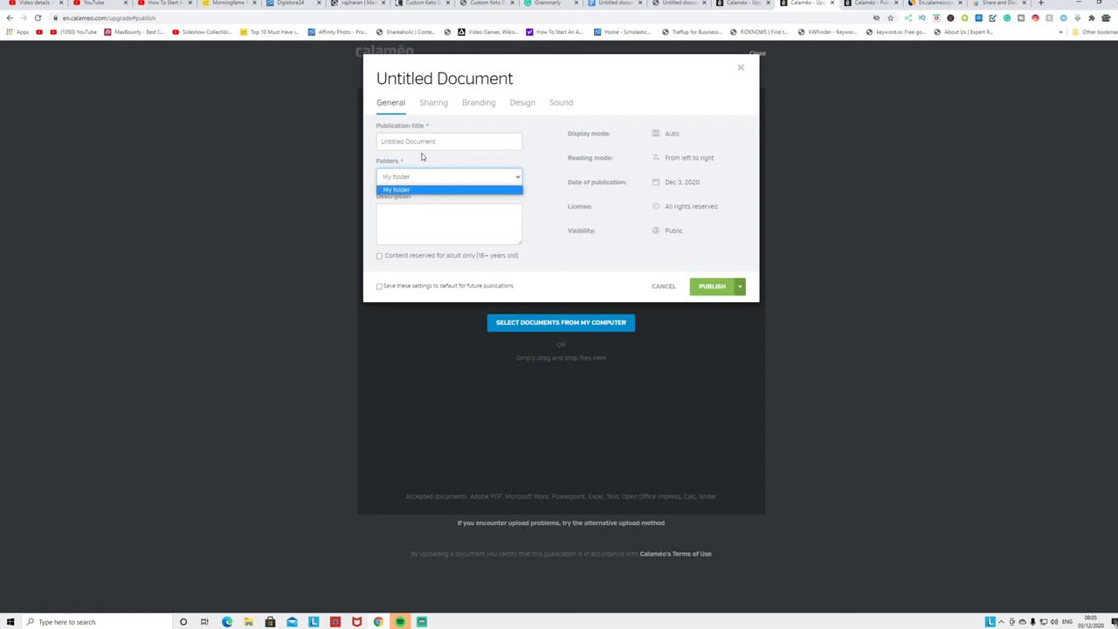
pyautogui.click(397, 190)
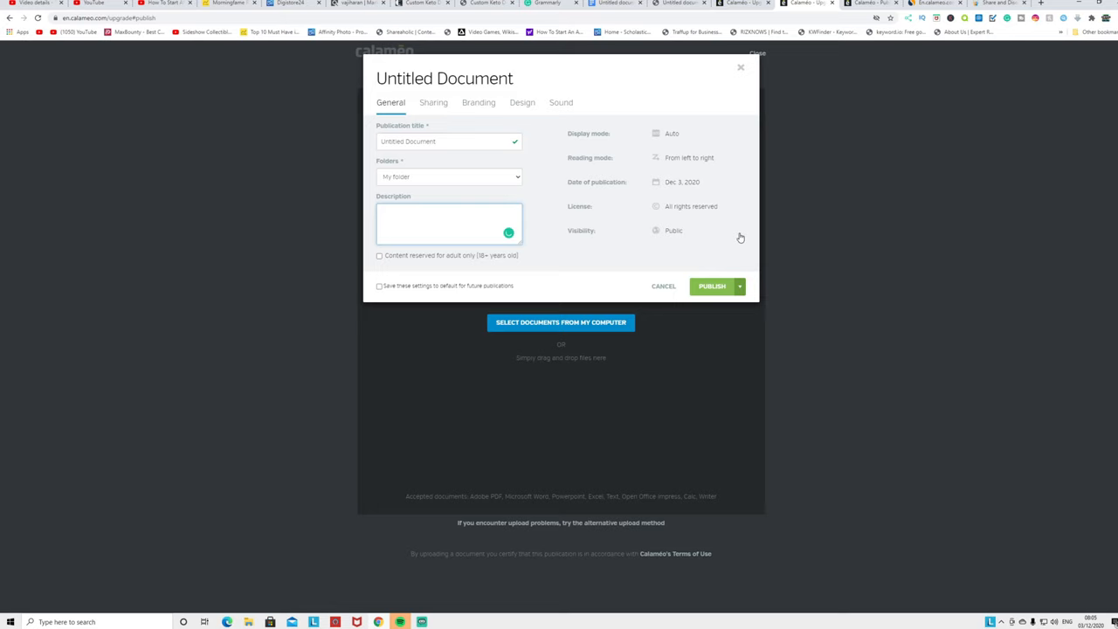
pyautogui.click(683, 182)
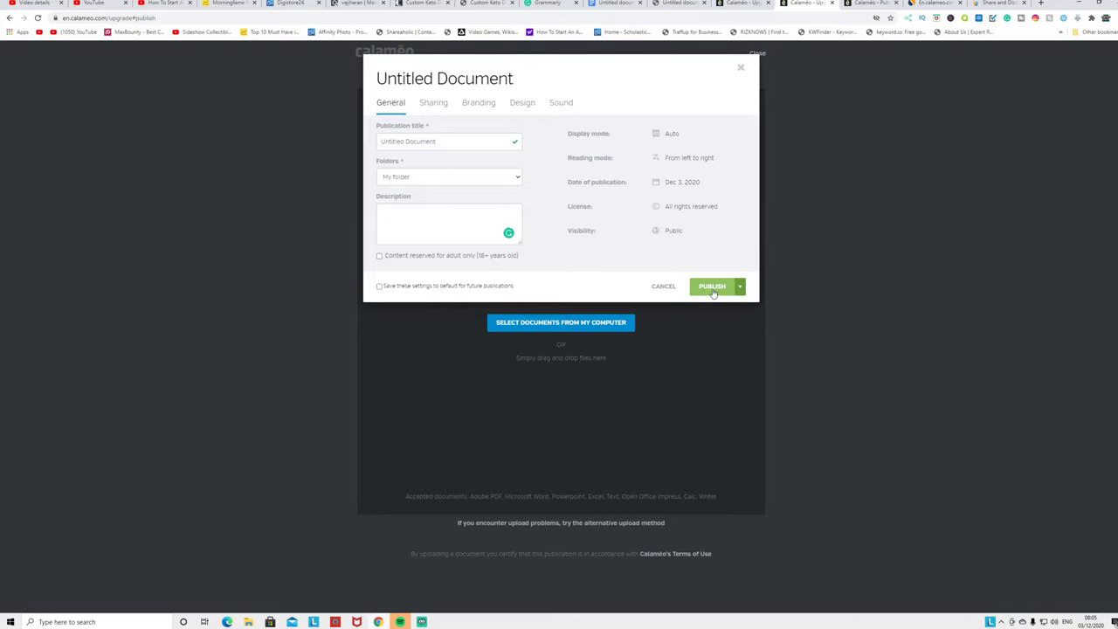
pyautogui.moveTo(741, 68)
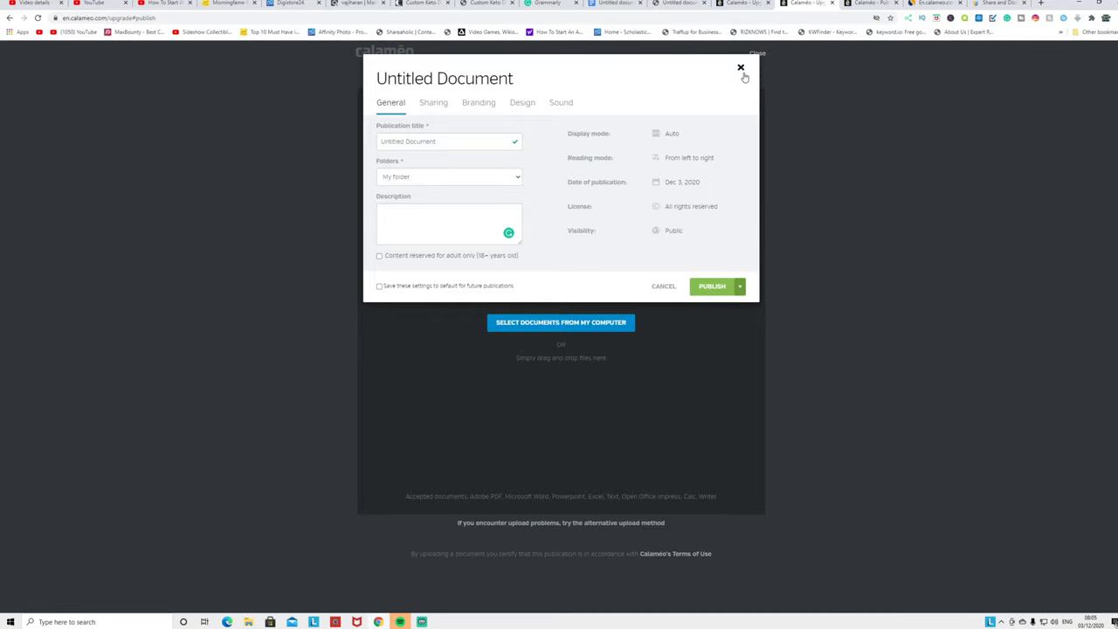
pyautogui.click(741, 68)
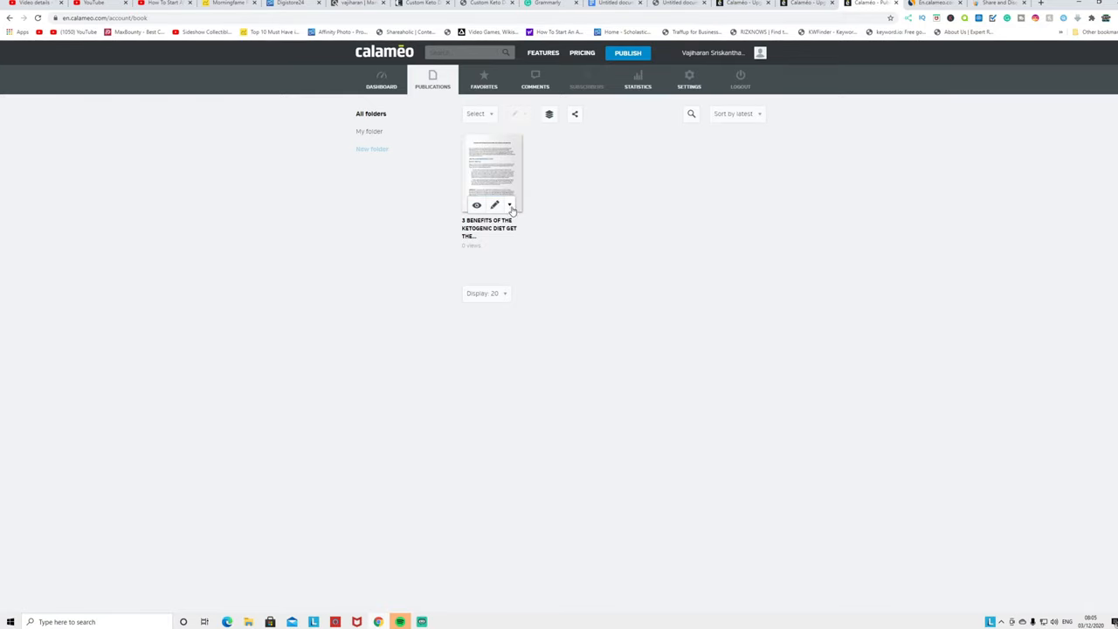
# View the keto article's share links, then open it in the Calameo reader.
pyautogui.click(510, 204)
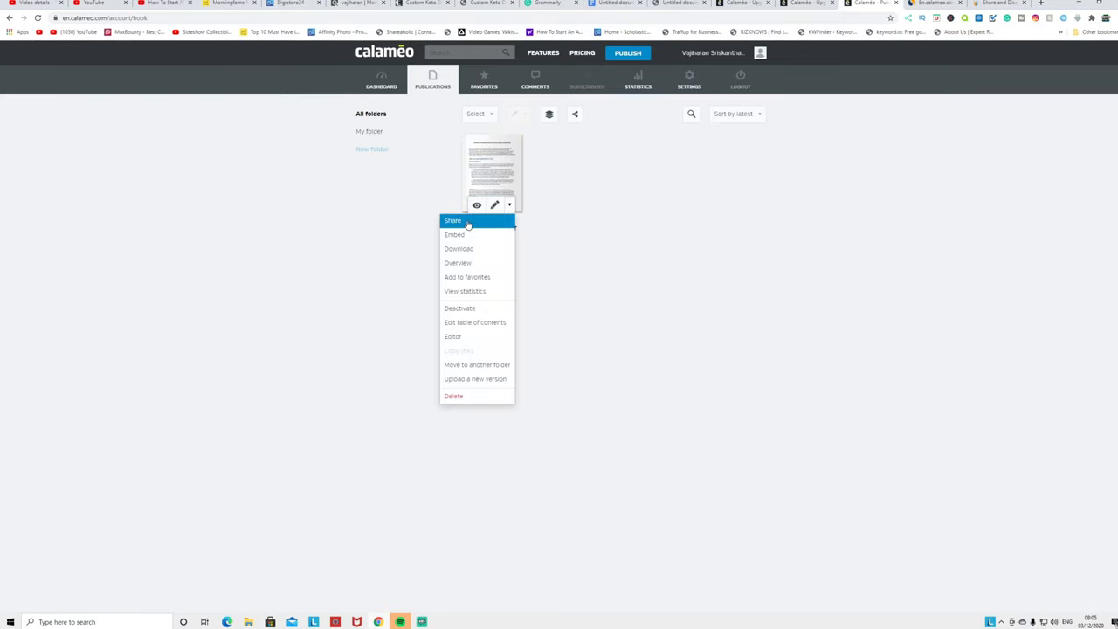
pyautogui.click(452, 220)
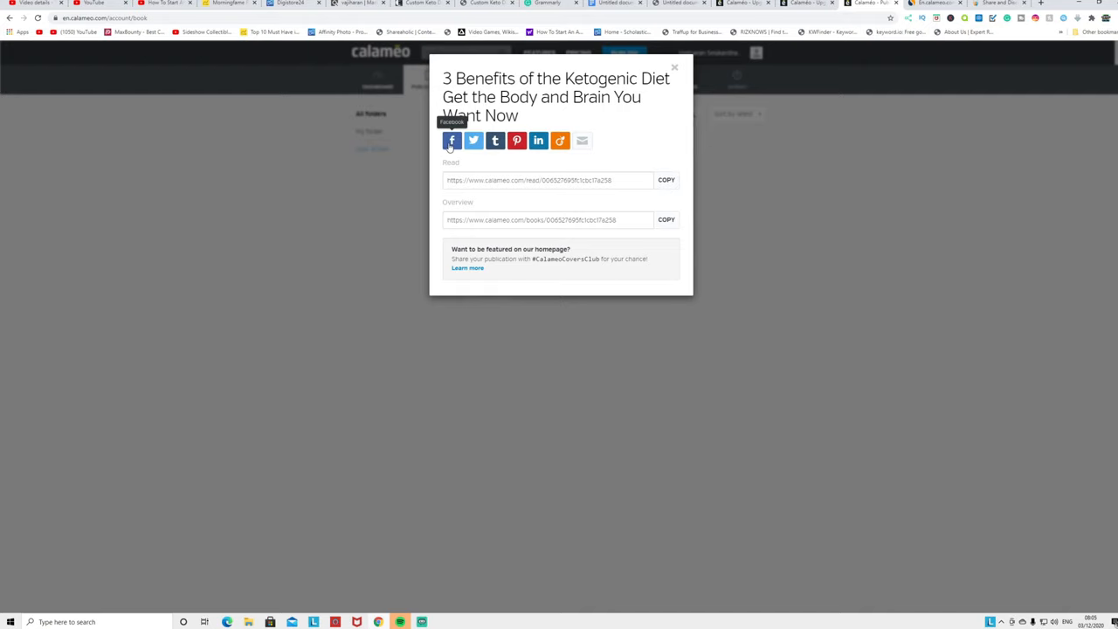
pyautogui.moveTo(473, 141)
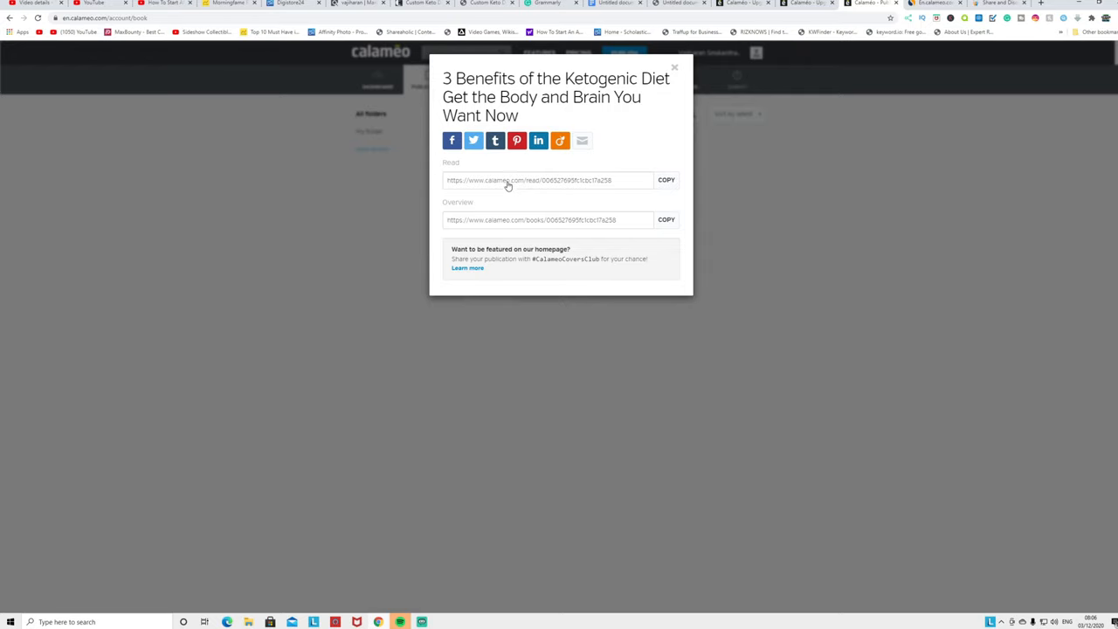
pyautogui.click(675, 67)
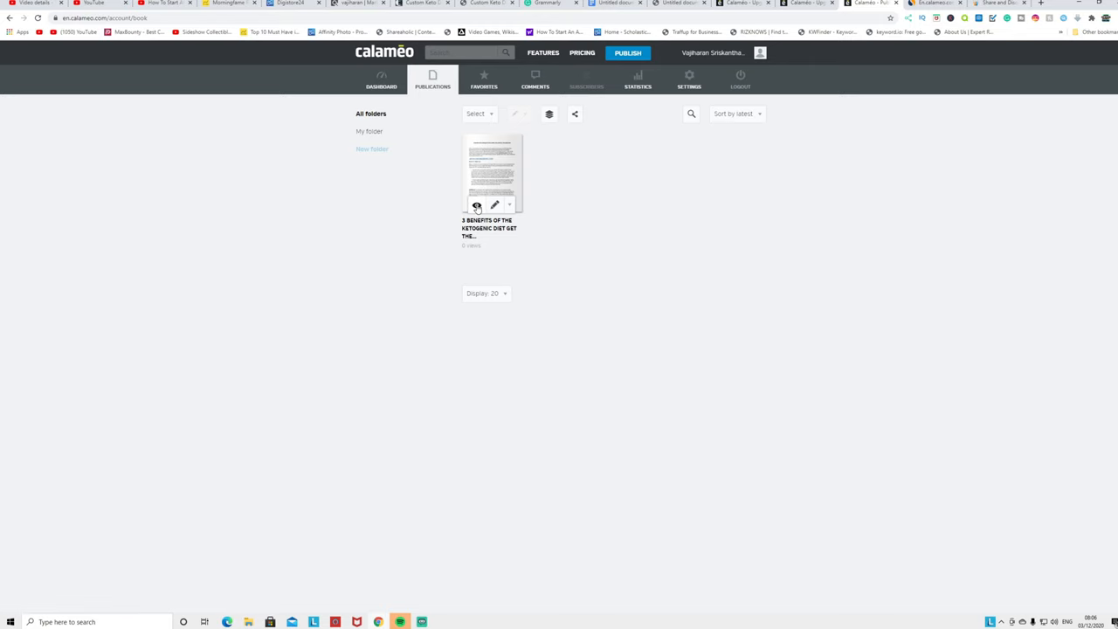
pyautogui.click(494, 175)
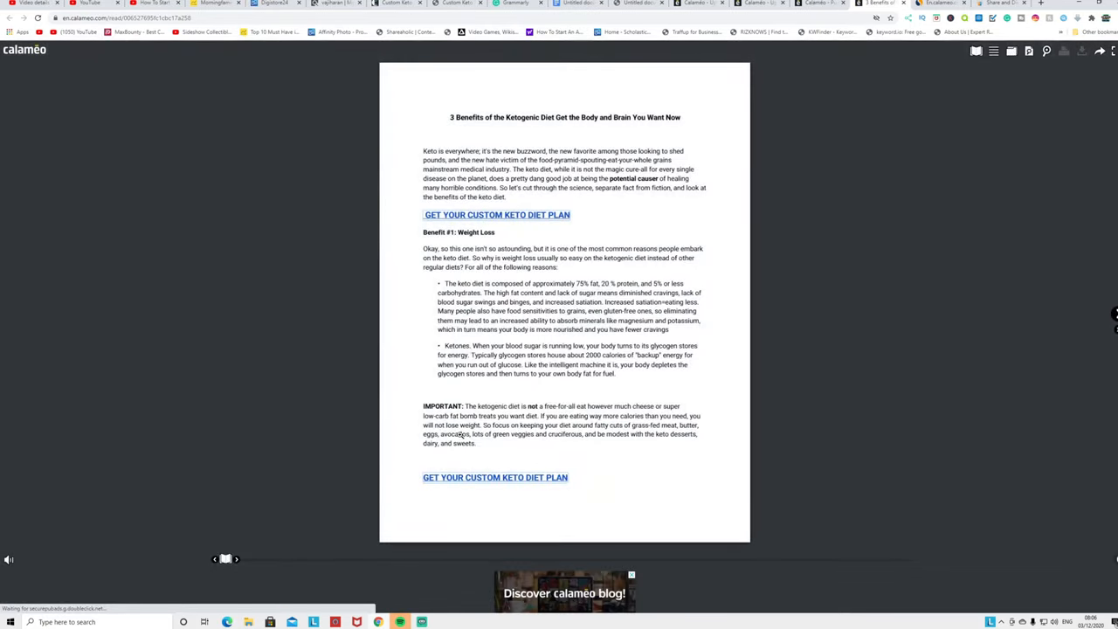
pyautogui.moveTo(497, 215)
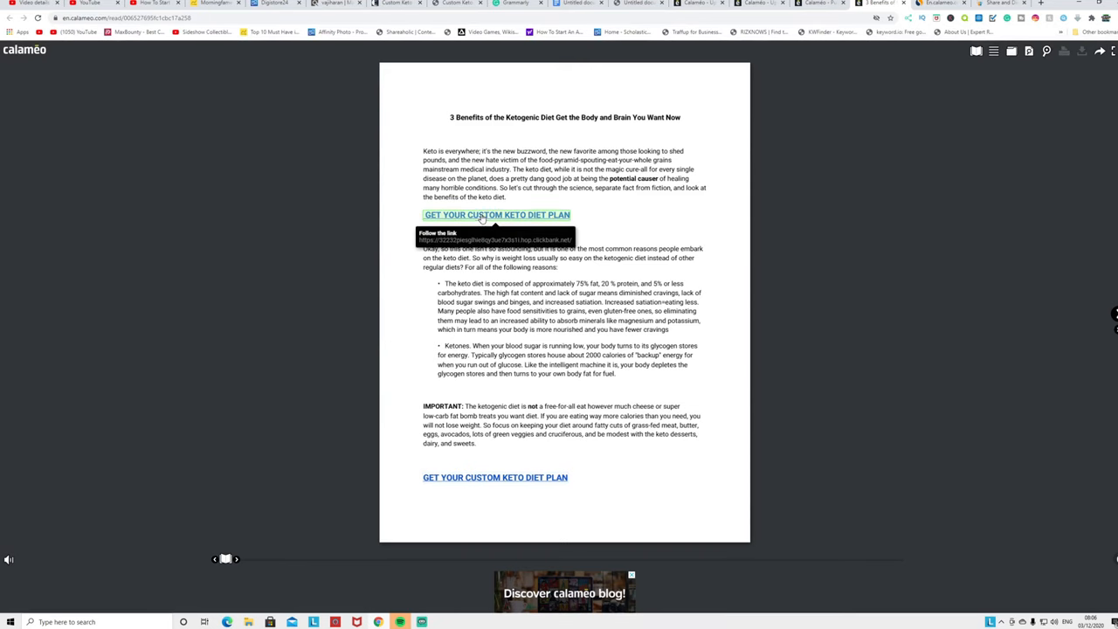
# Test the keto diet plan link directly and via the copied Read link.
pyautogui.click(496, 215)
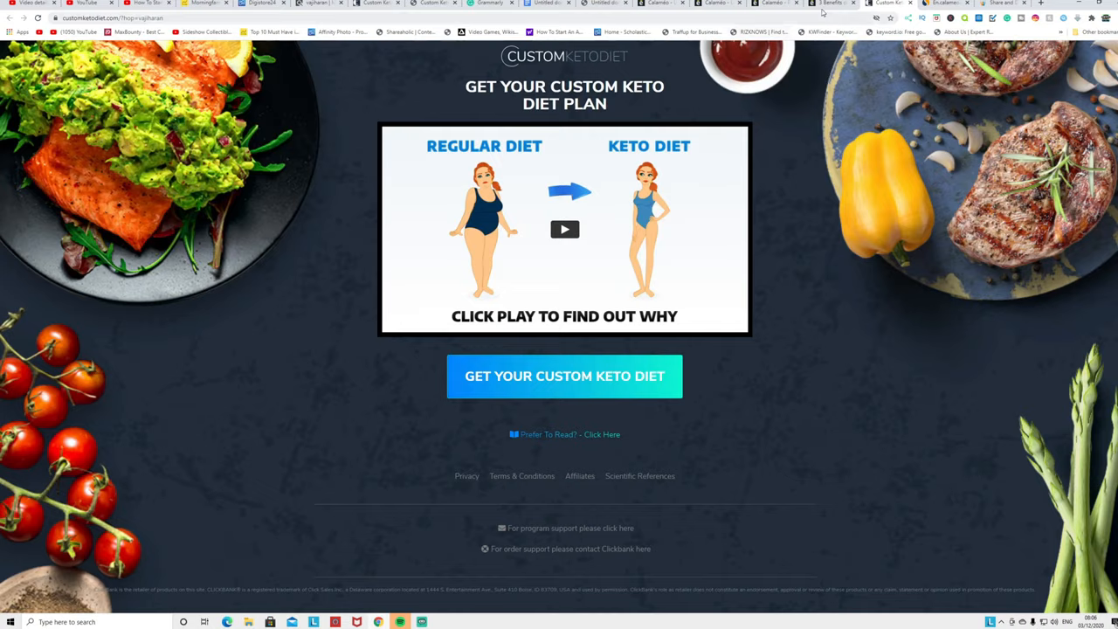
pyautogui.click(773, 3)
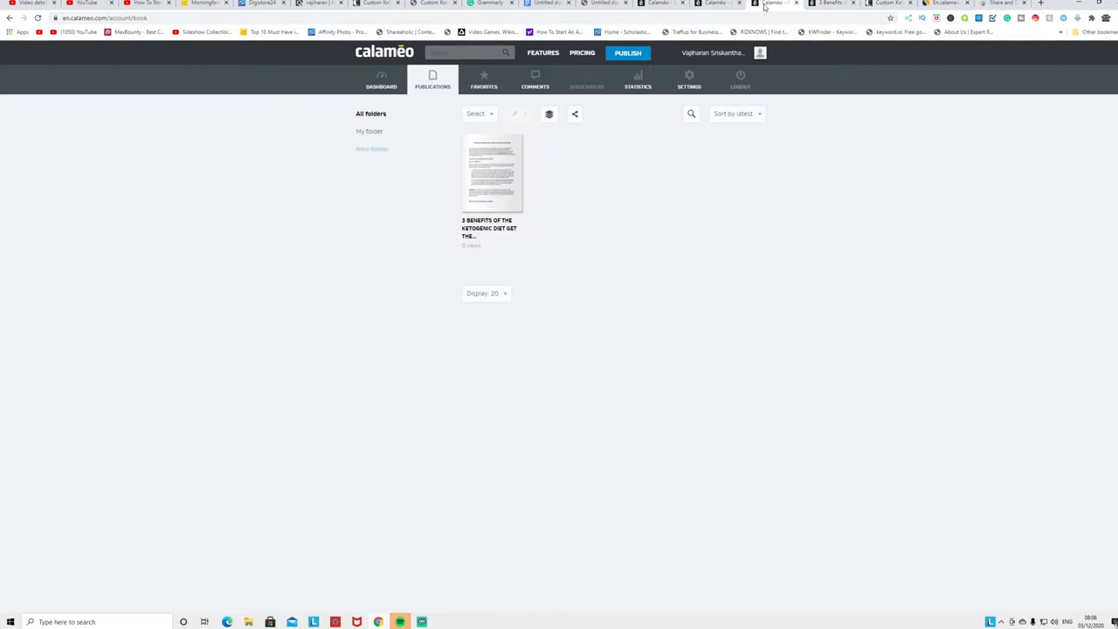
pyautogui.click(509, 205)
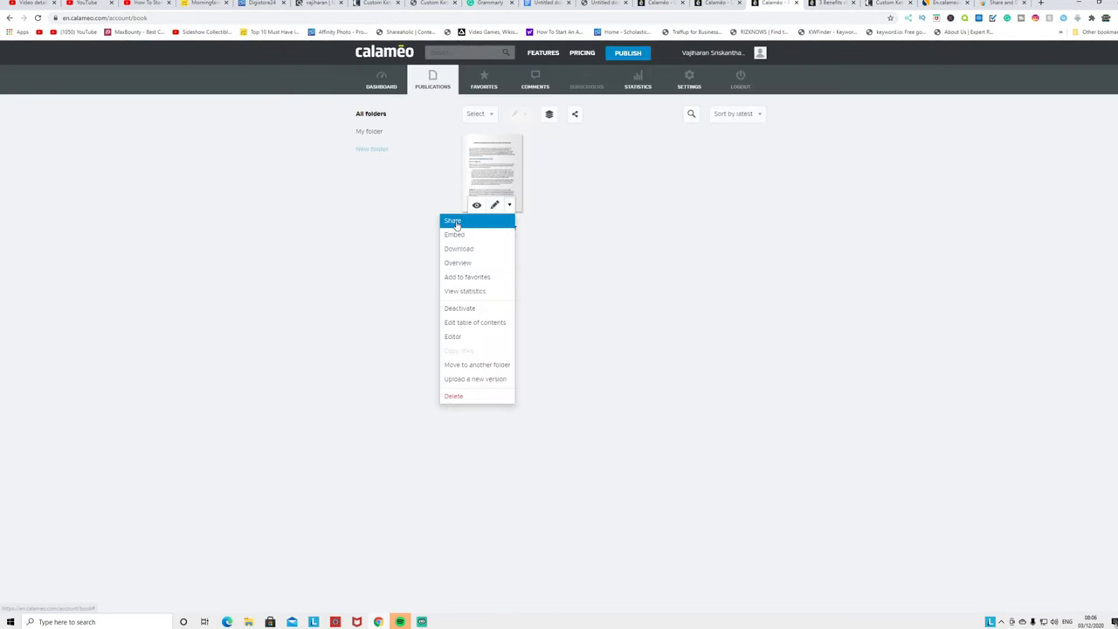
pyautogui.click(452, 221)
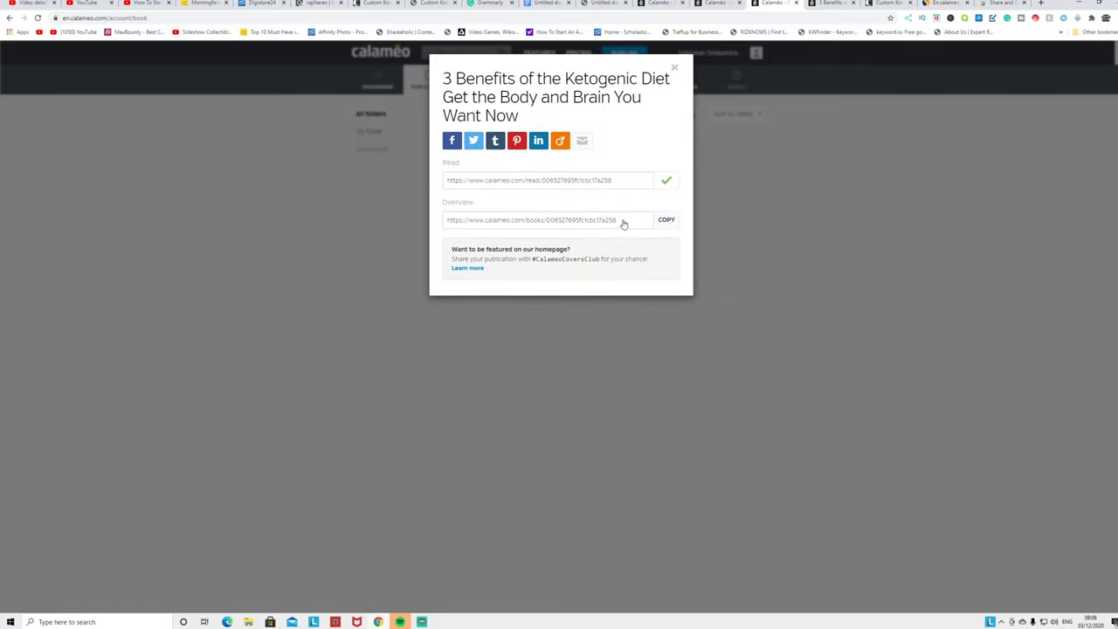
pyautogui.click(674, 68)
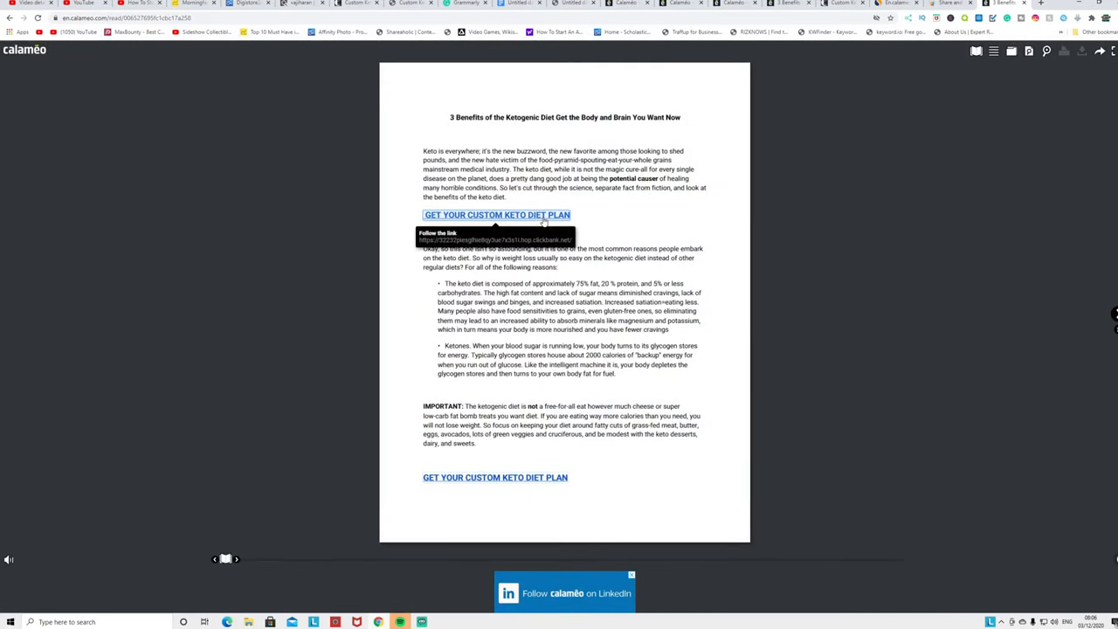
pyautogui.click(497, 215)
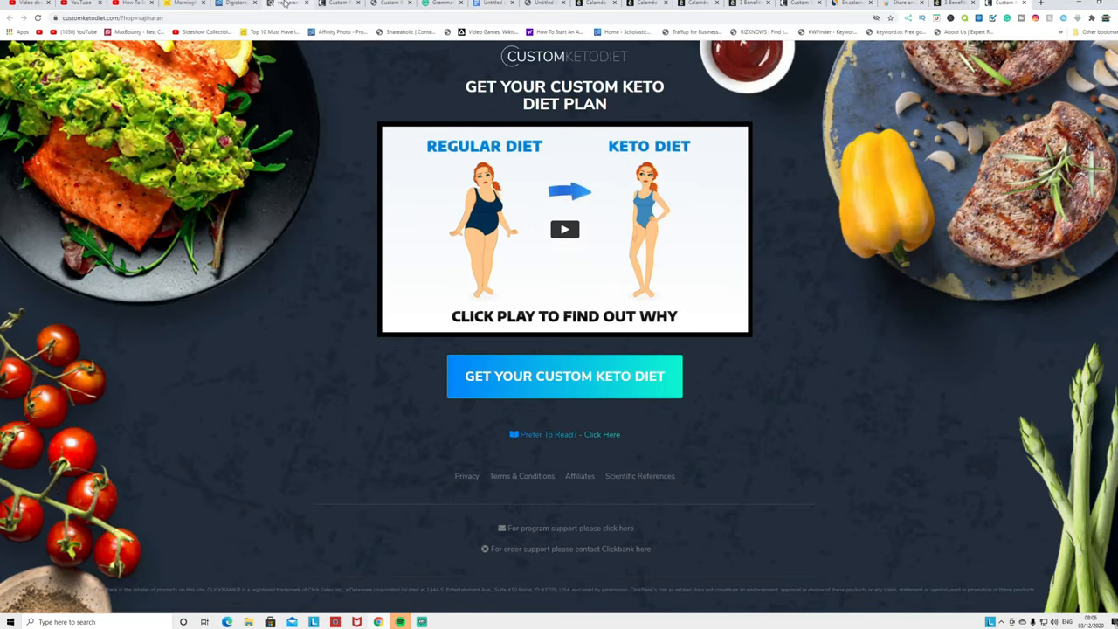
pyautogui.click(284, 3)
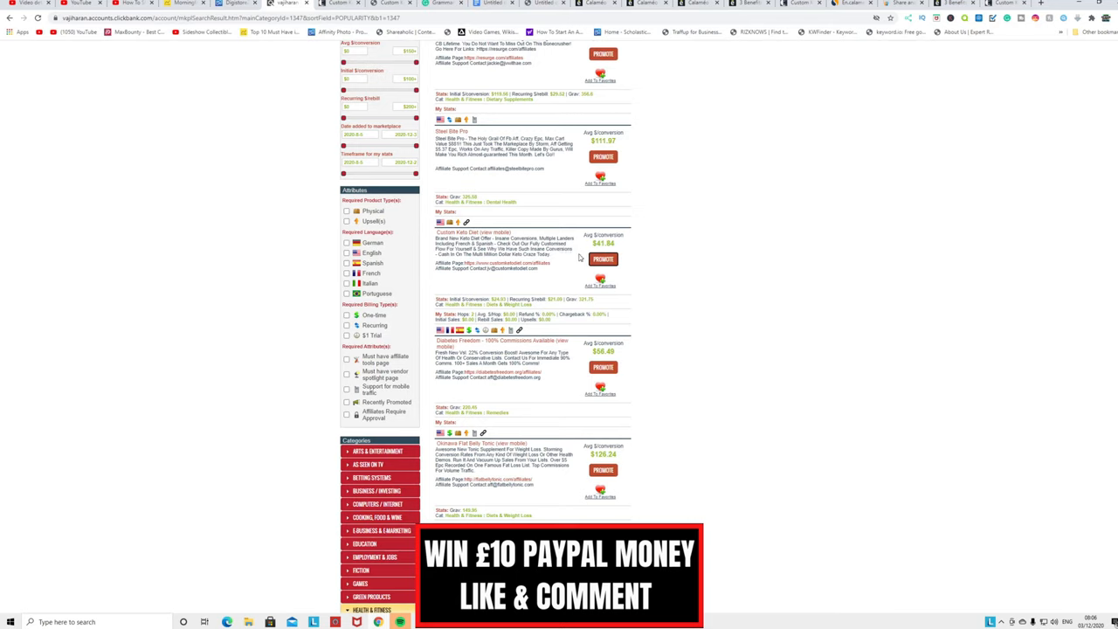
pyautogui.moveTo(524, 107)
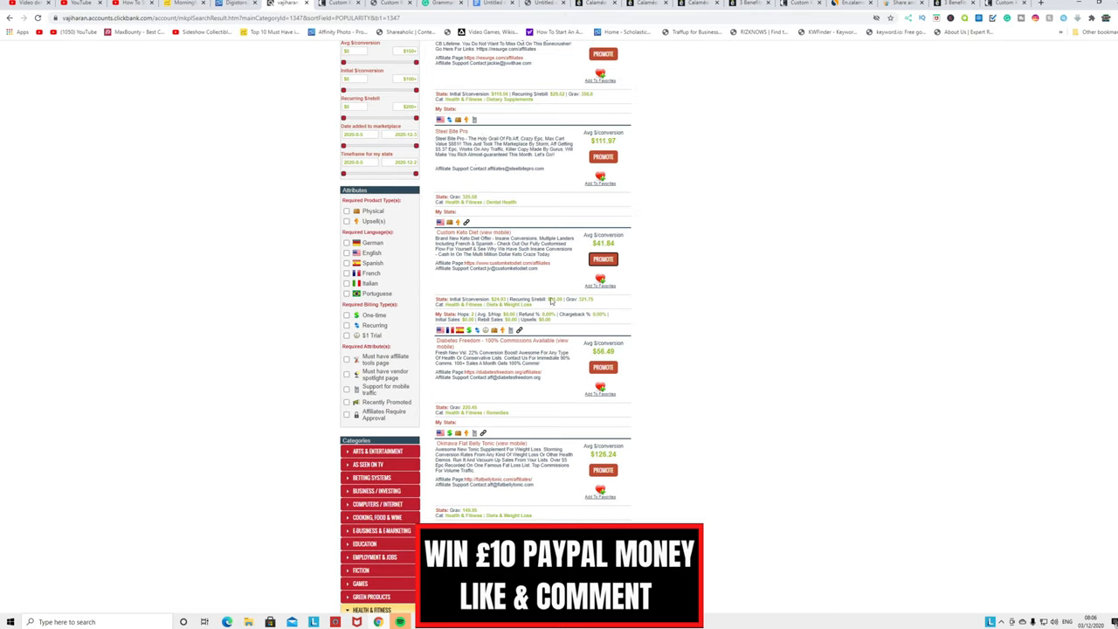
pyautogui.moveTo(494, 277)
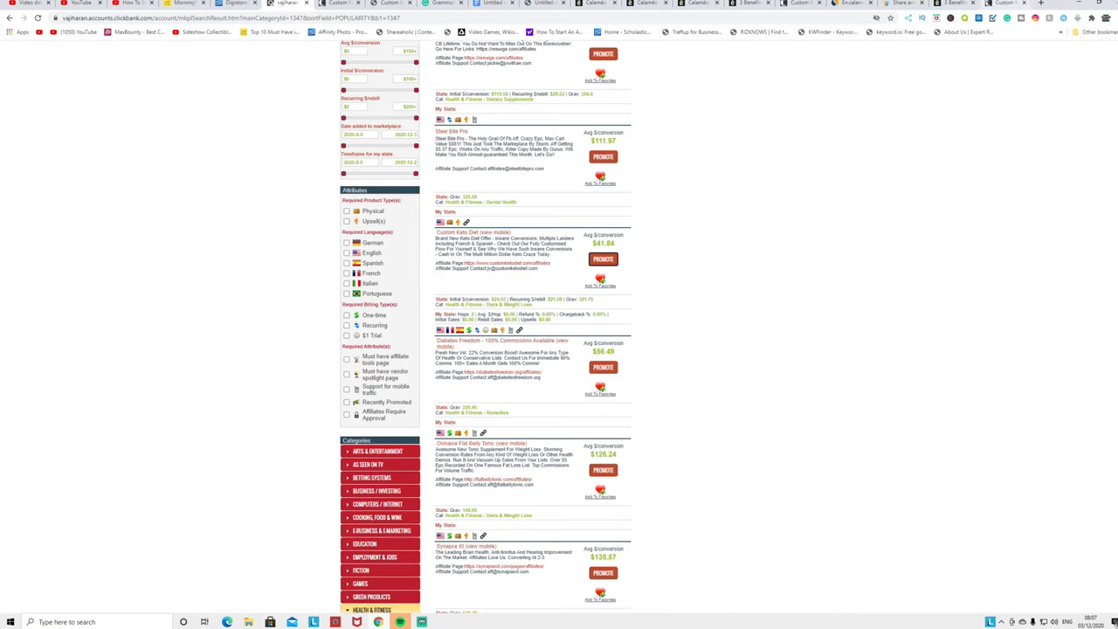
pyautogui.click(81, 17)
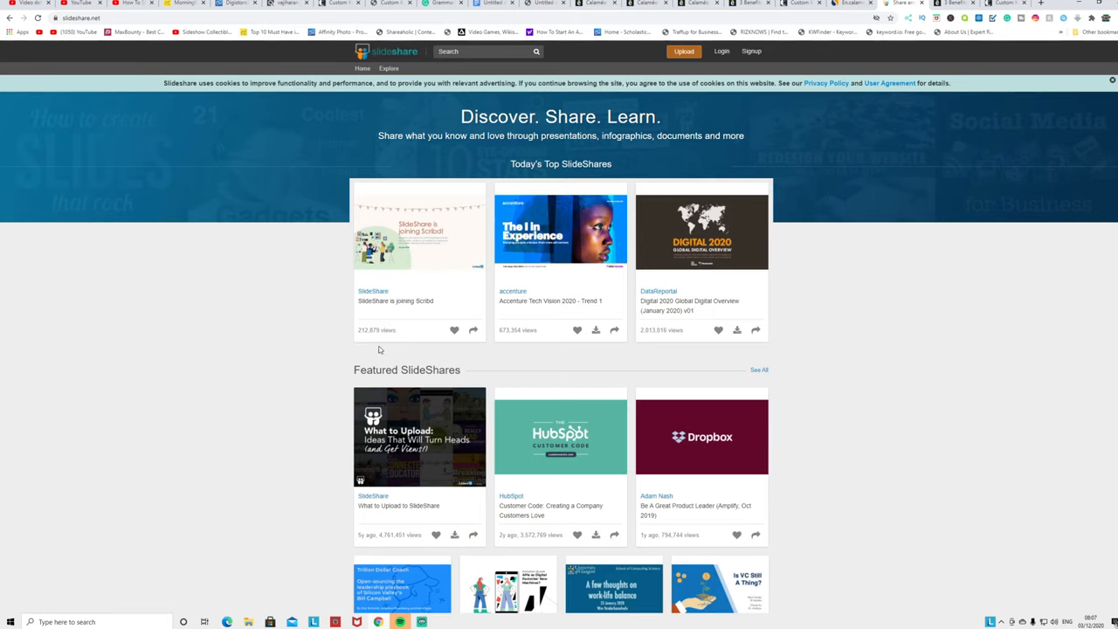
# Scroll through SlideShare's Featured SlideShares grid to the browse-by-letter index.
pyautogui.scroll(-3)
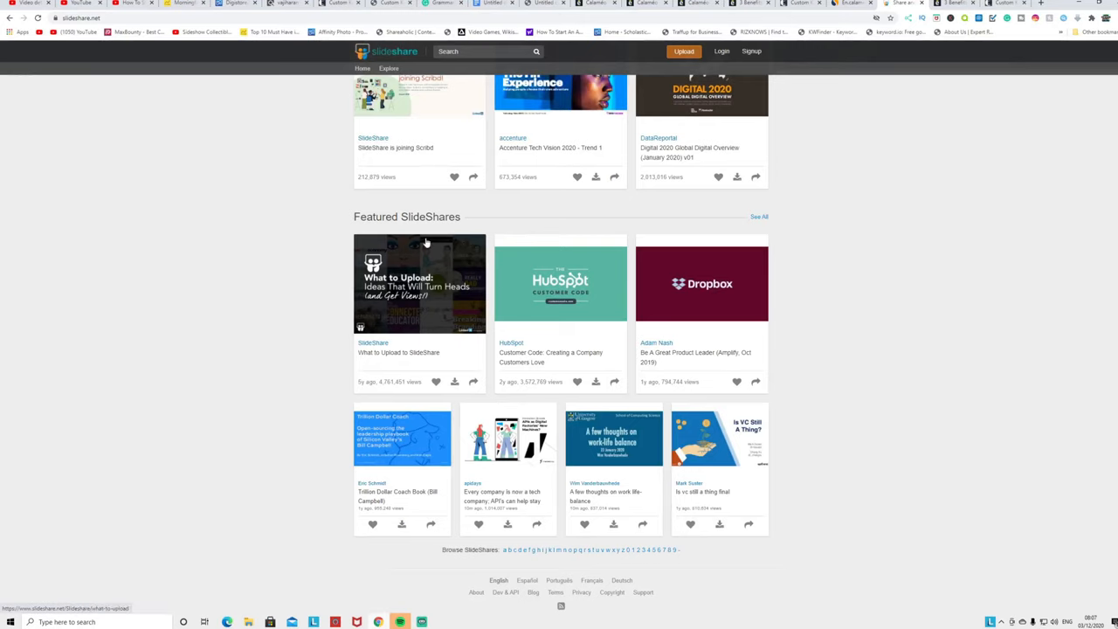
pyautogui.moveTo(534, 193)
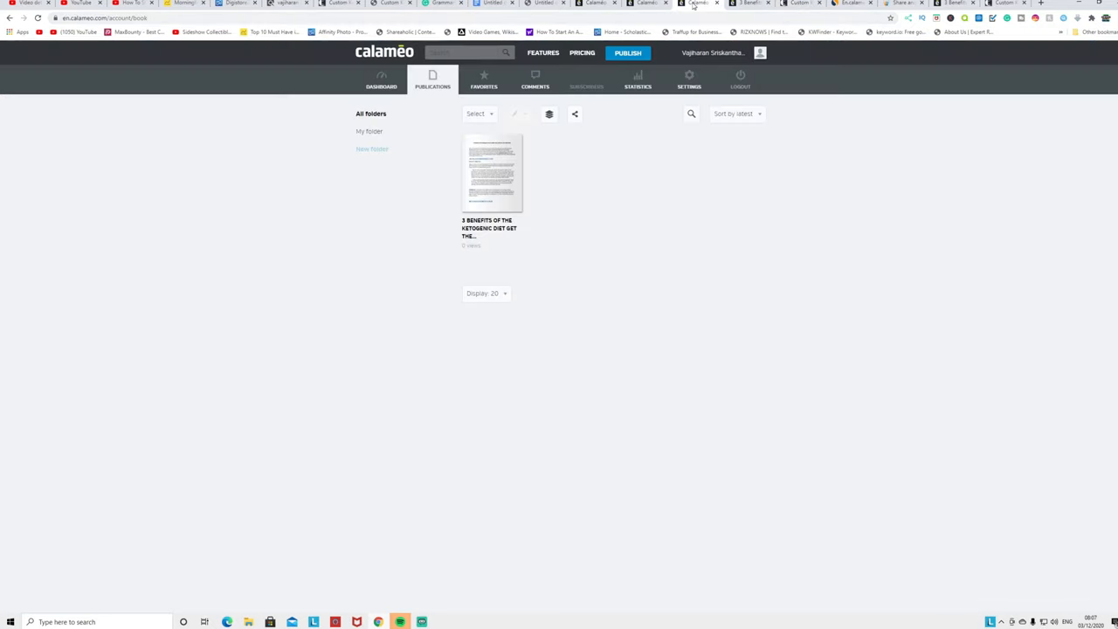
# Return to Publications and view the Dashboard: one publication, zero views.
pyautogui.click(627, 53)
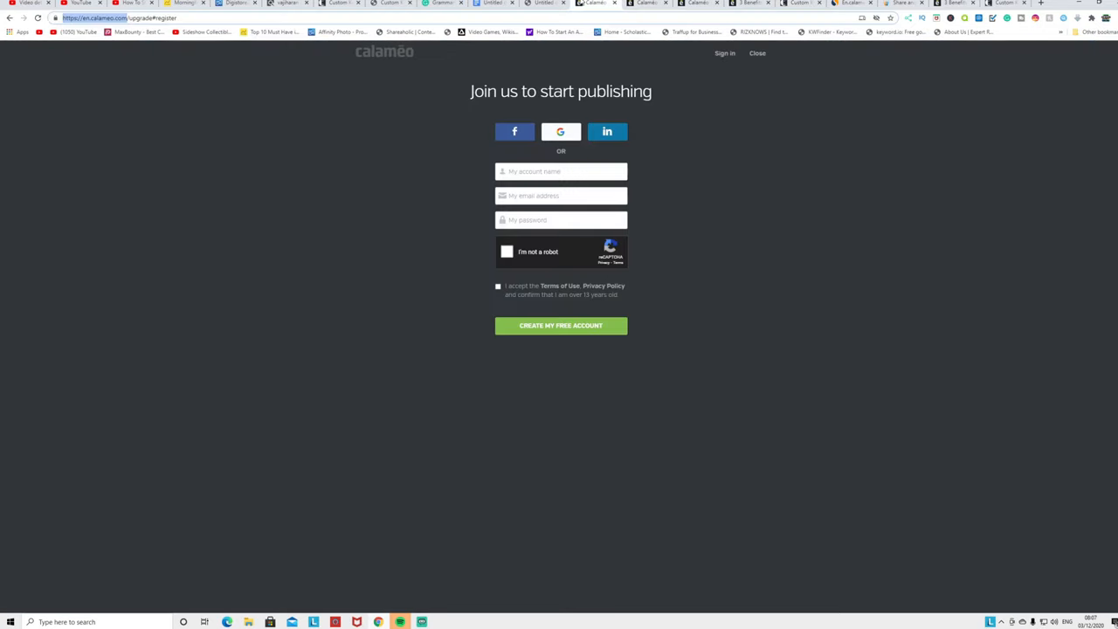
pyautogui.click(756, 52)
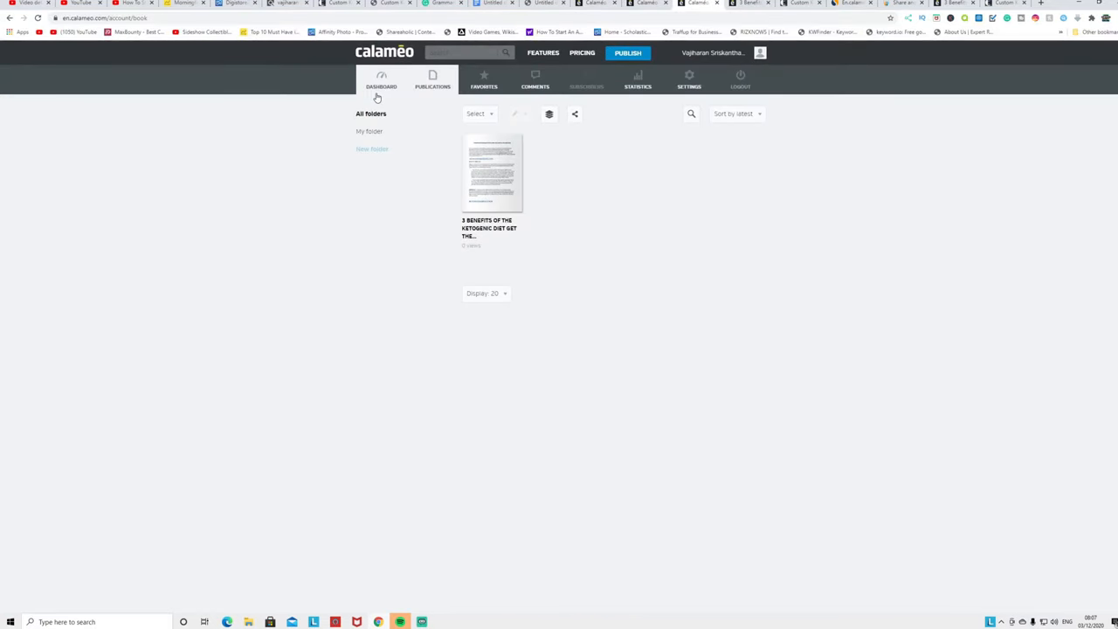
pyautogui.click(381, 81)
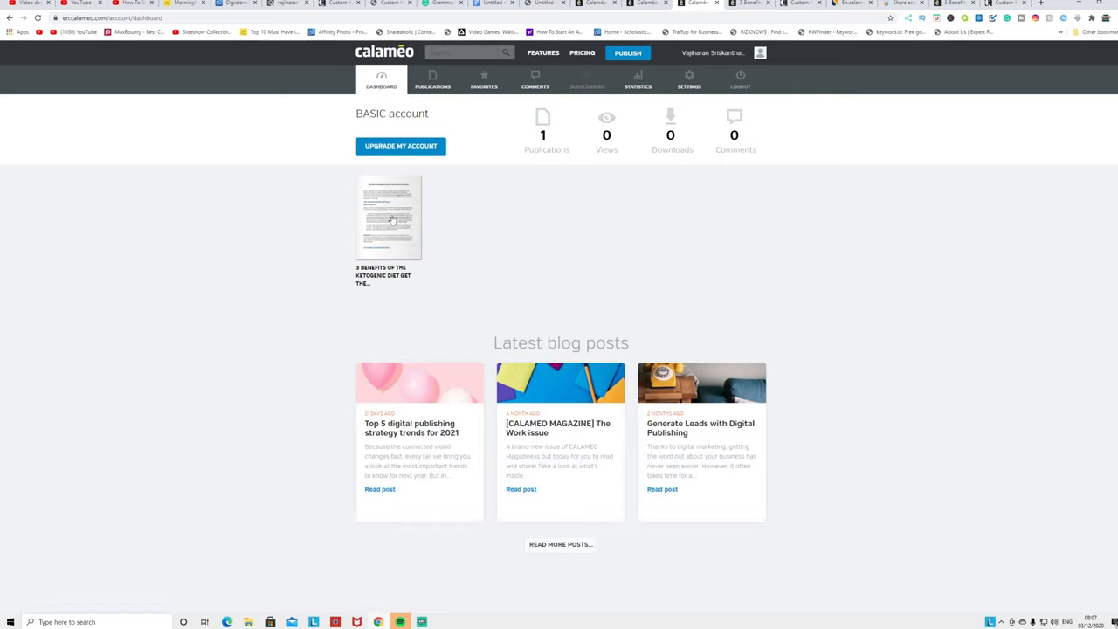
pyautogui.moveTo(391, 236)
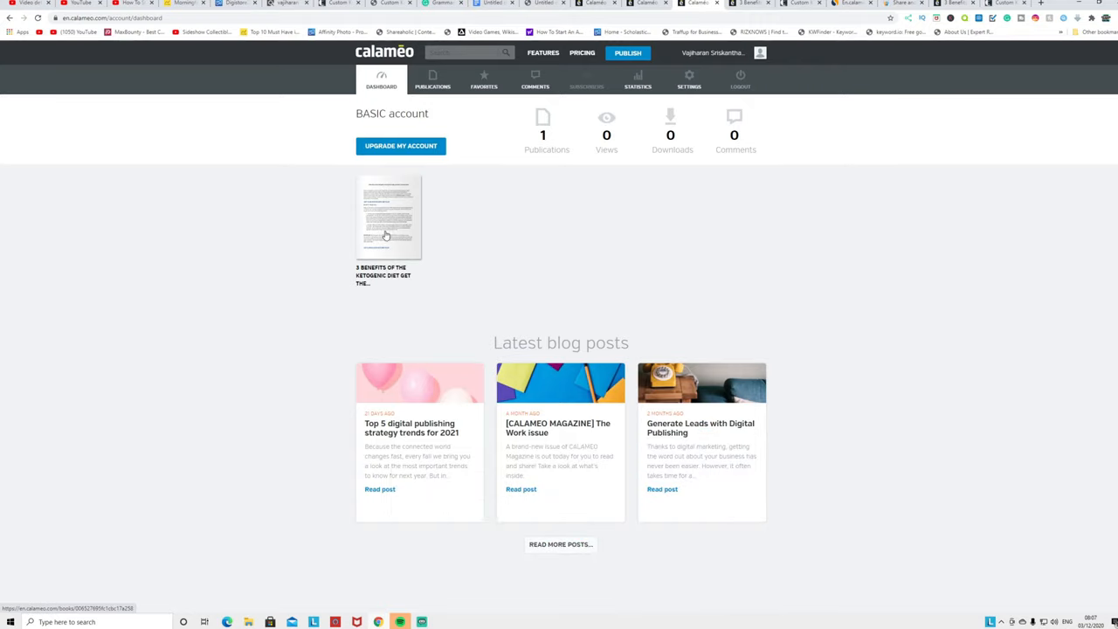
pyautogui.moveTo(448, 357)
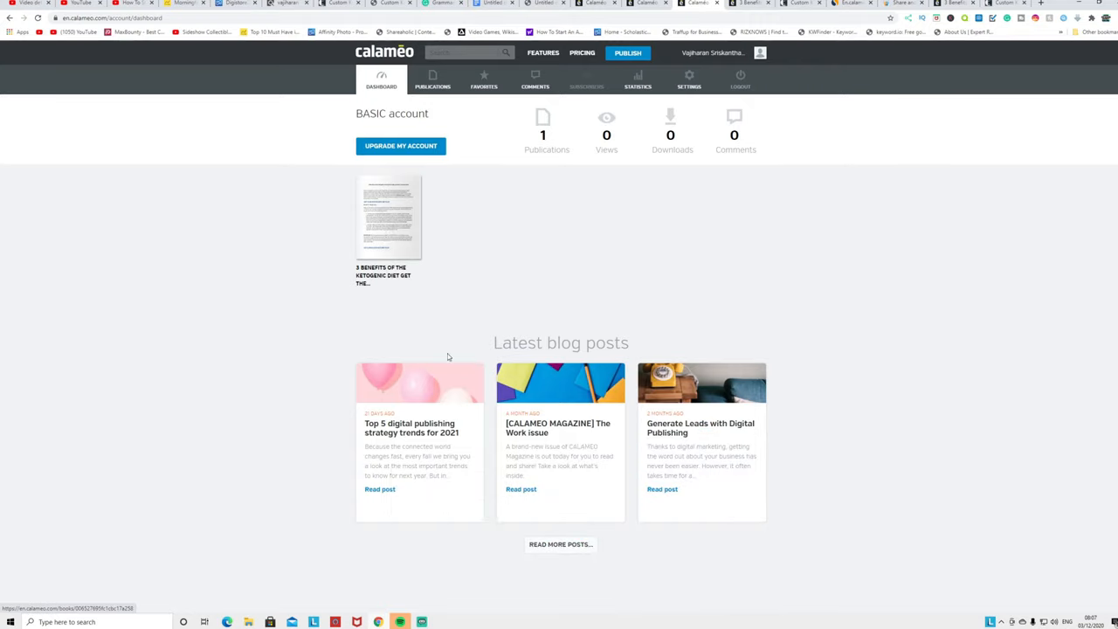